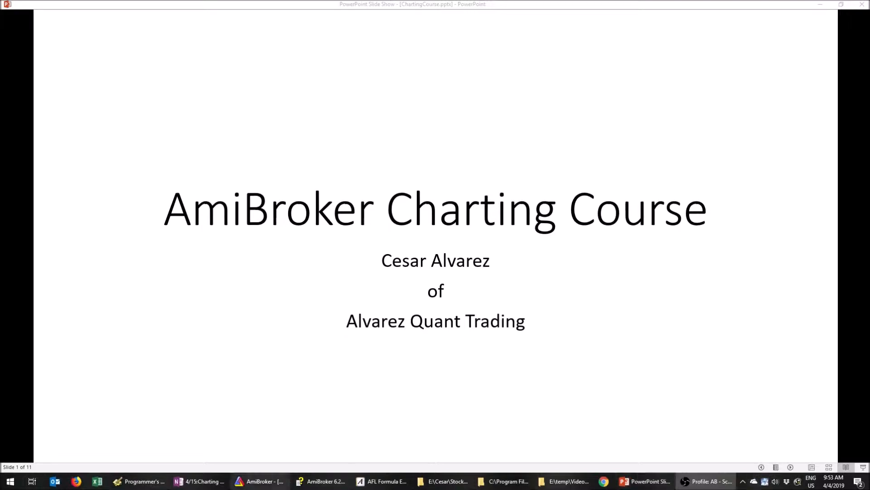
# Step: Switch from the PowerPoint title slide to the QQQ daily chart in AmiBroker
pyautogui.click(260, 480)
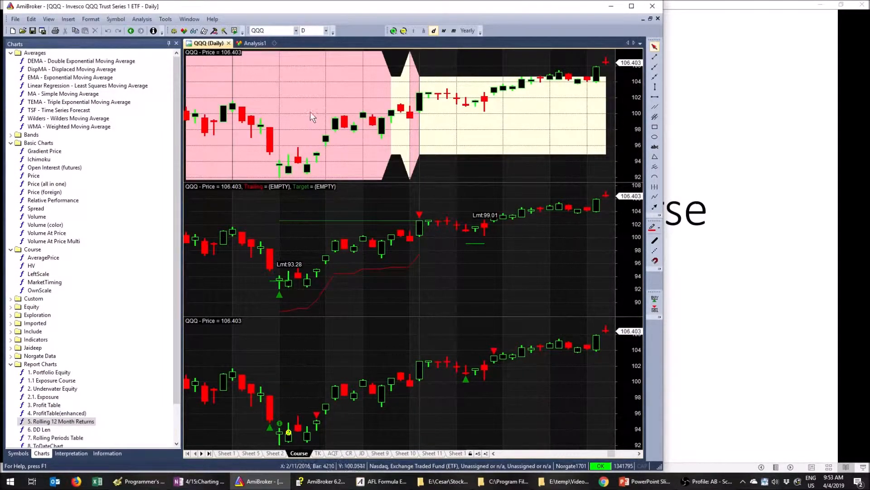
pyautogui.moveTo(476, 121)
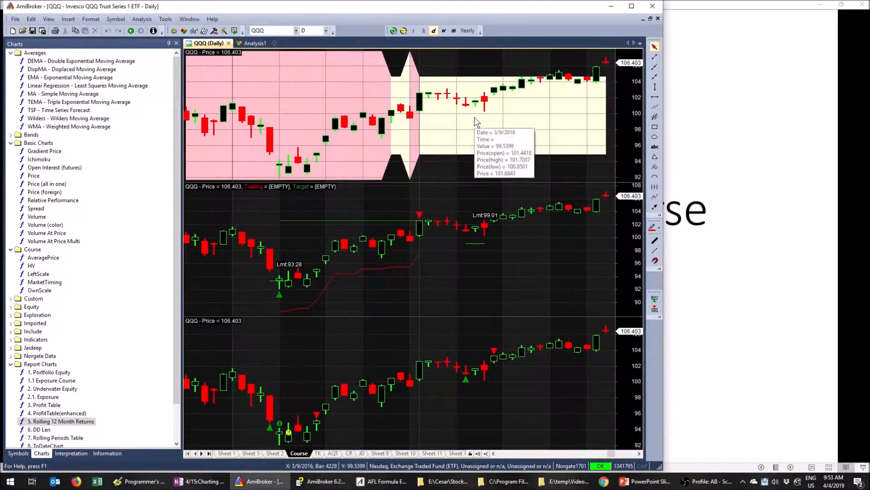
pyautogui.moveTo(294, 126)
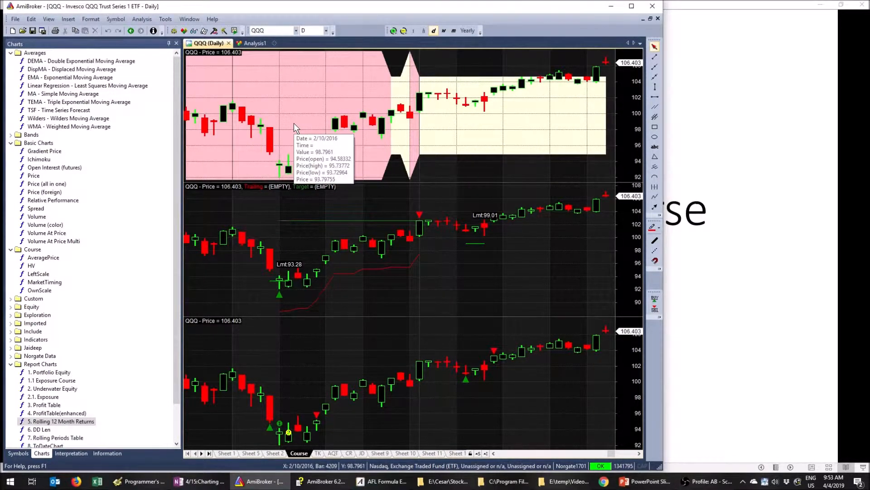
pyautogui.moveTo(256, 259)
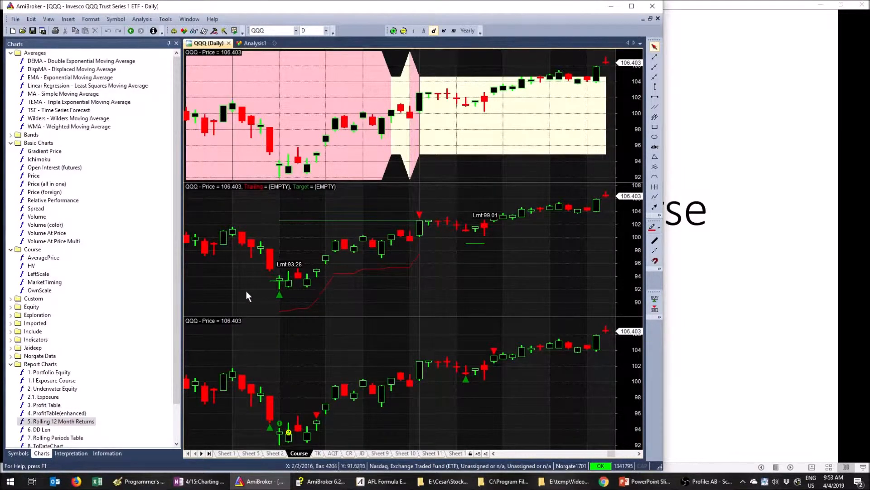
pyautogui.moveTo(318, 226)
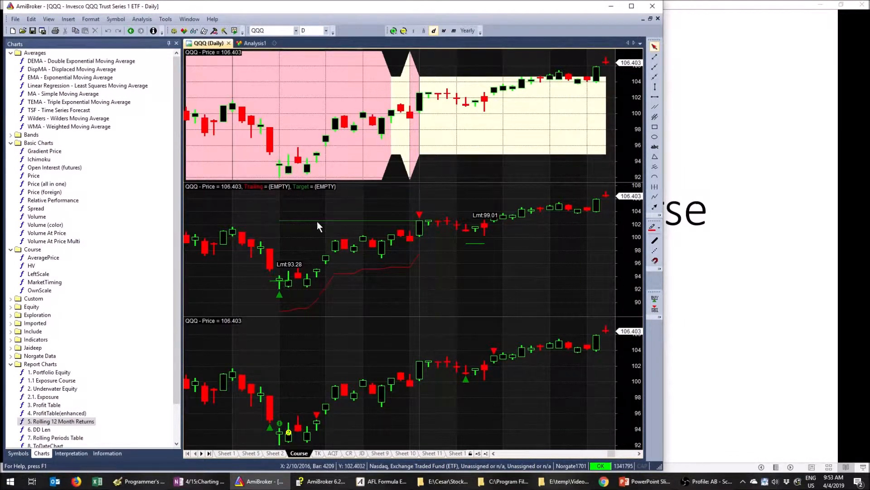
pyautogui.moveTo(247, 412)
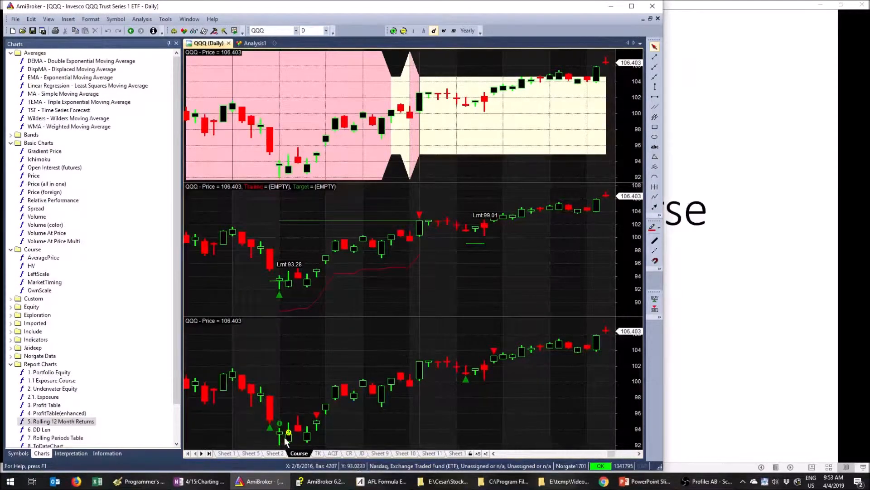
pyautogui.moveTo(291, 415)
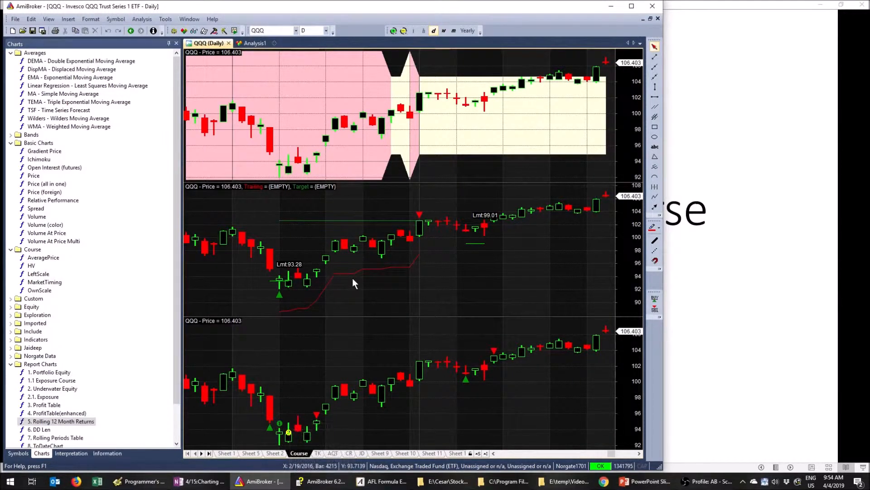
pyautogui.moveTo(354, 283)
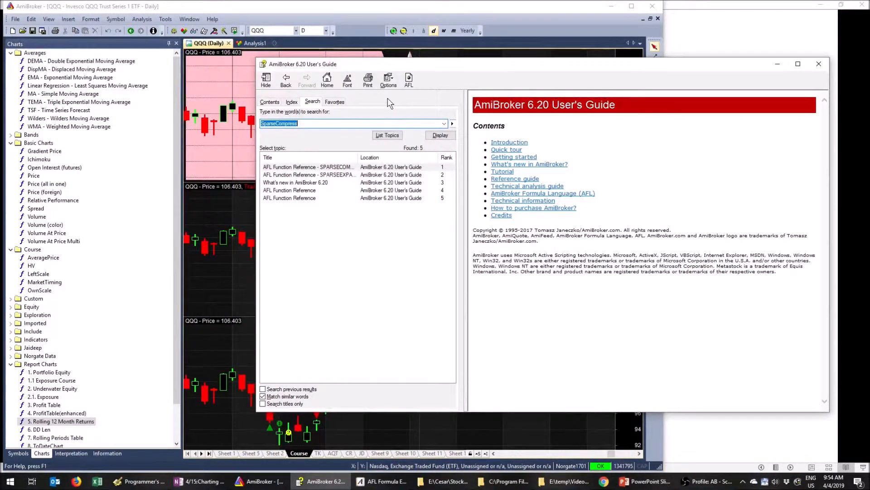
# Step: Search the User's Guide for plotshapes and show the PLOTSHAPES reference page
pyautogui.write('plotshapes')
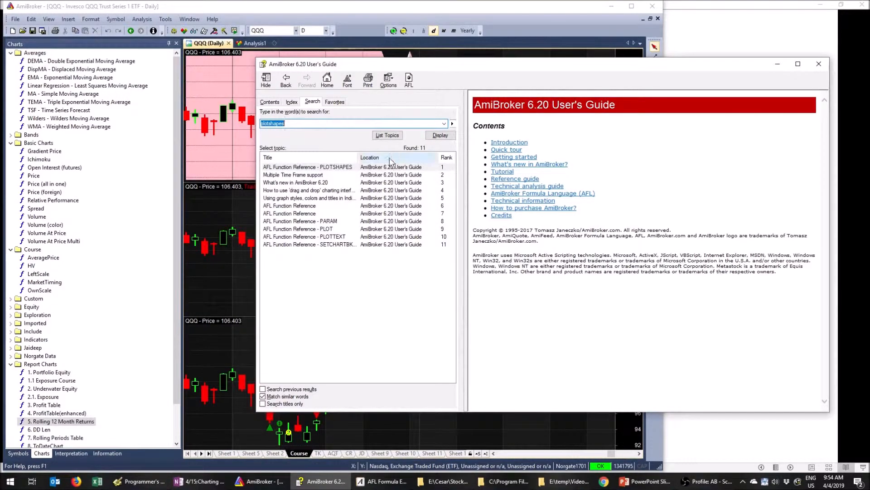
pyautogui.doubleClick(308, 167)
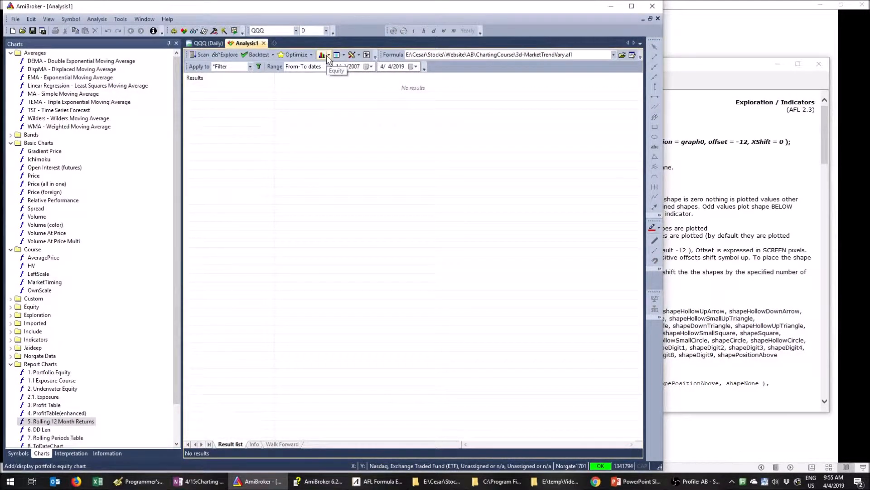
# Step: Review the backtester settings General tab and confirm with OK
pyautogui.click(352, 55)
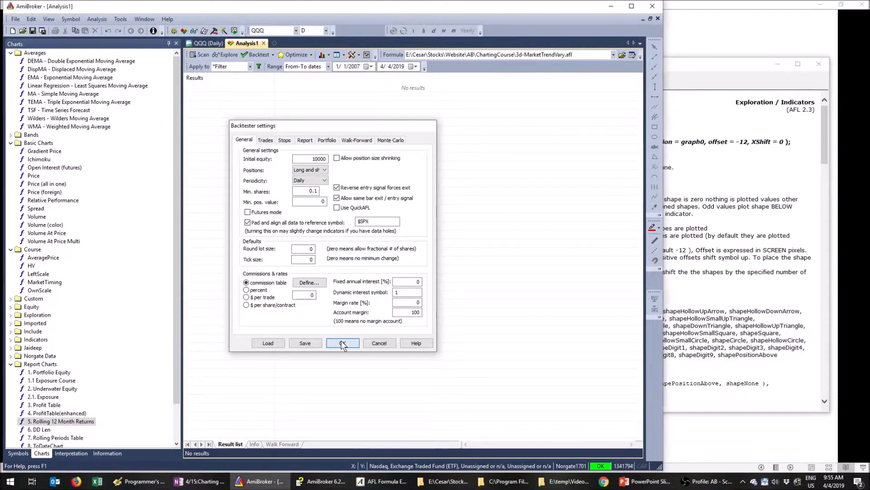
pyautogui.click(342, 343)
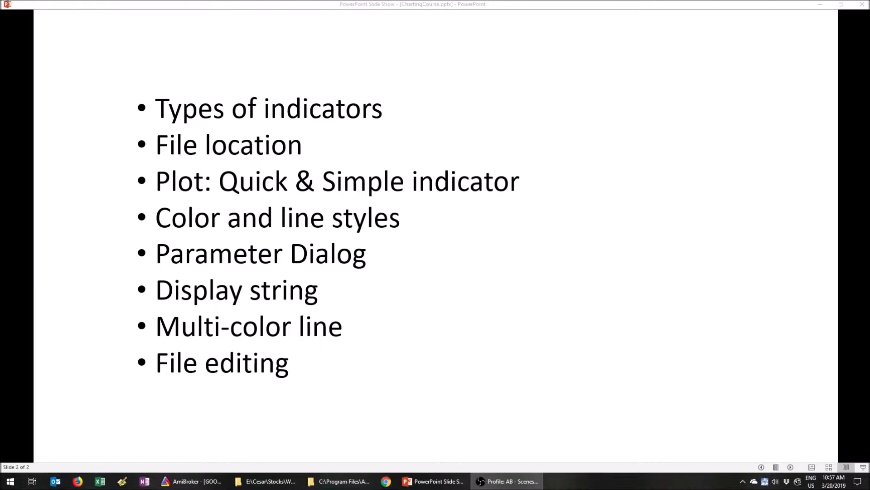
pyautogui.moveTo(795, 12)
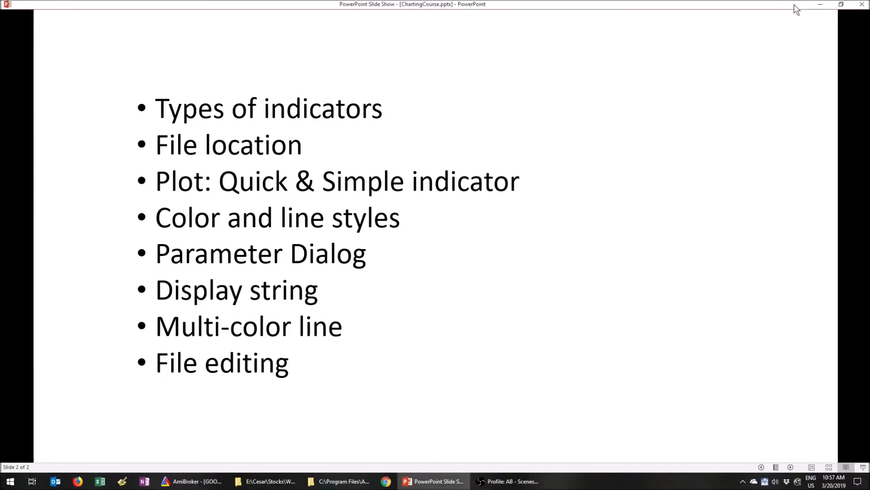
# Step: Minimize the slide show to return to the GOOG daily chart
pyautogui.click(192, 482)
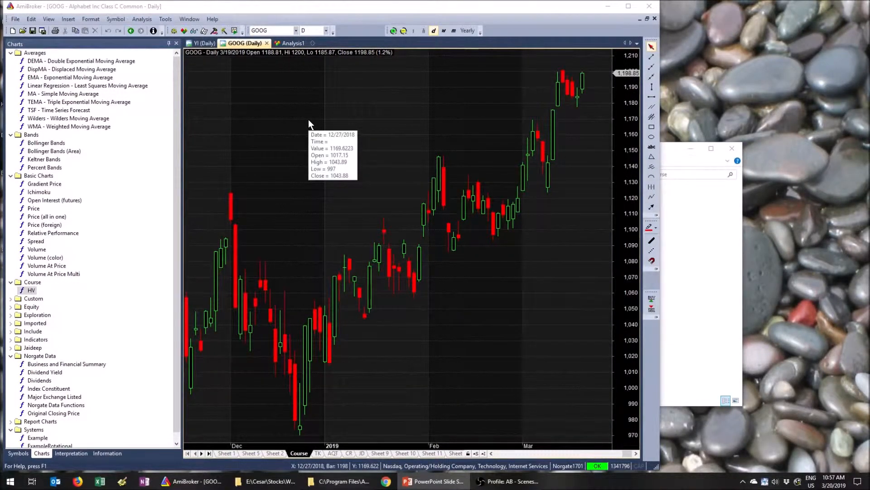
pyautogui.moveTo(434, 268)
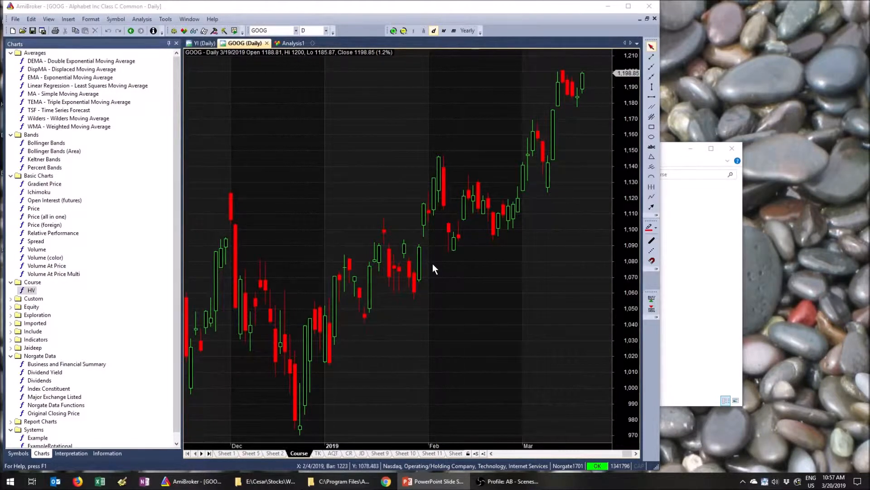
pyautogui.moveTo(138, 219)
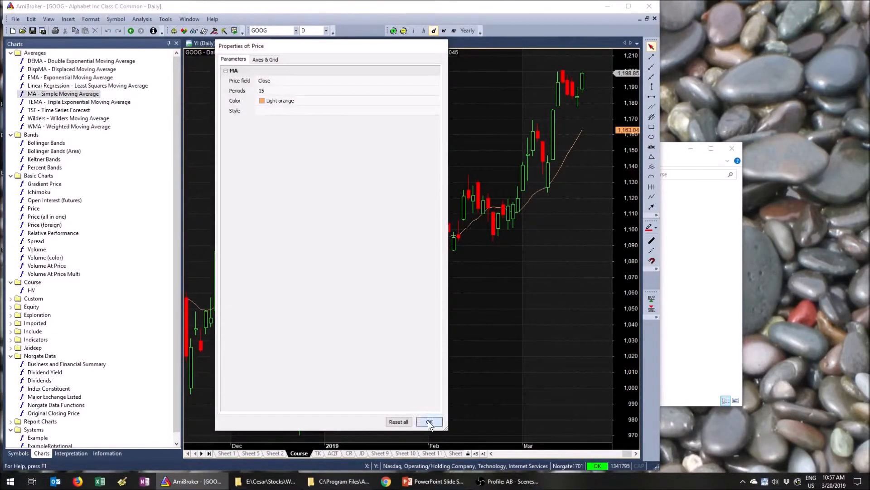
# Step: Overlay a 15-period simple moving average of Close on the GOOG chart
pyautogui.click(428, 422)
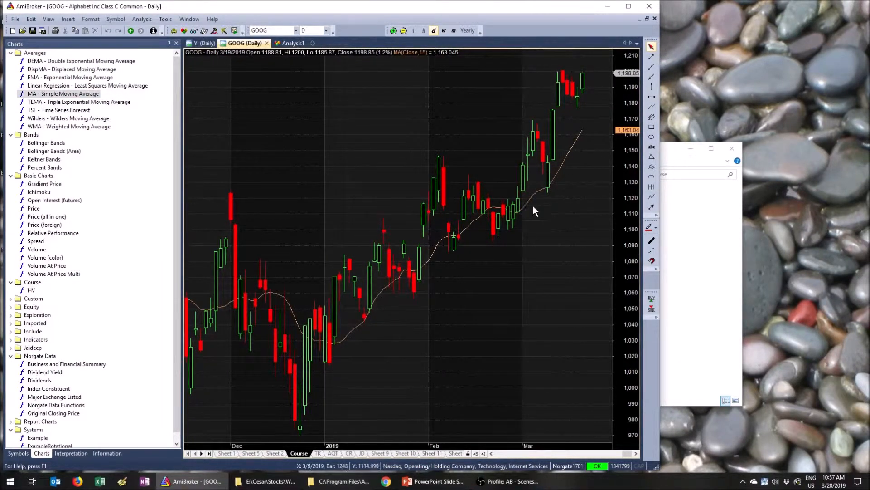
pyautogui.moveTo(410, 306)
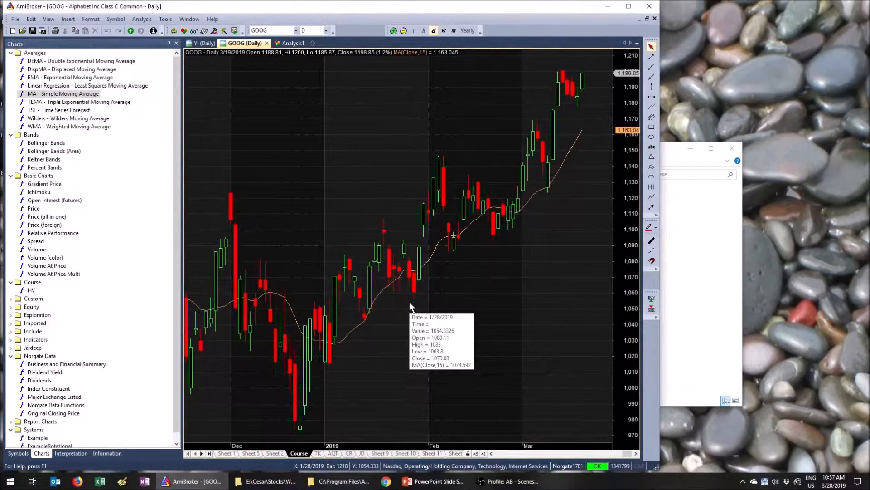
pyautogui.moveTo(5, 233)
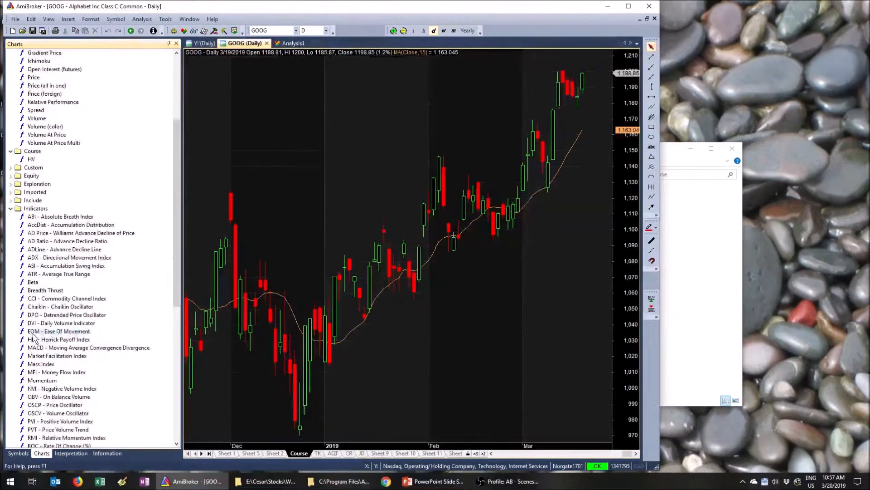
# Step: Insert a 15-period RSI pane beneath the GOOG chart
pyautogui.scroll(-3)
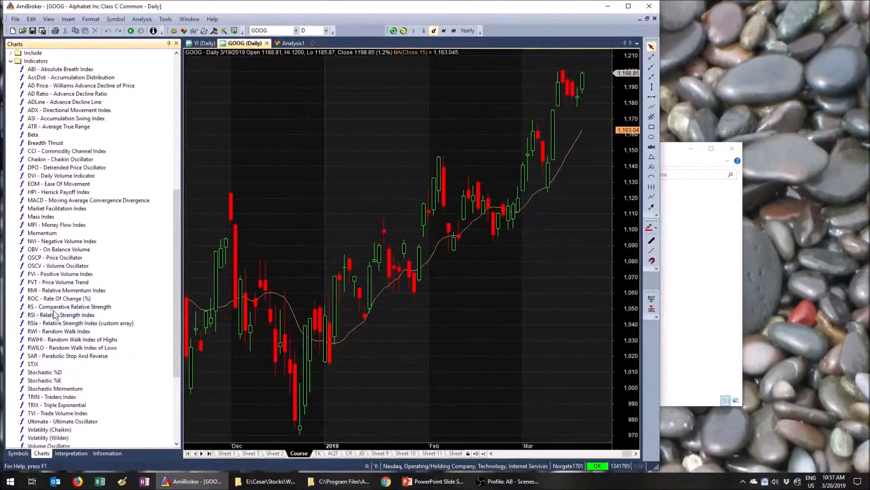
pyautogui.rightClick(61, 315)
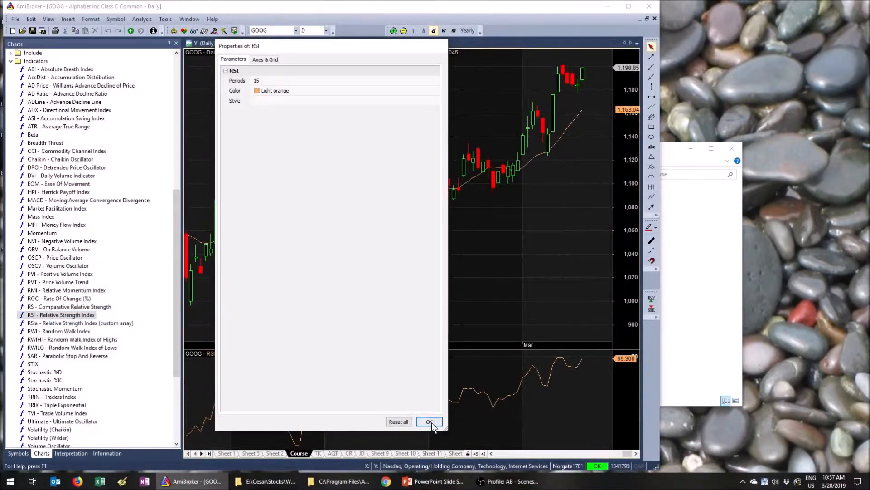
pyautogui.click(429, 421)
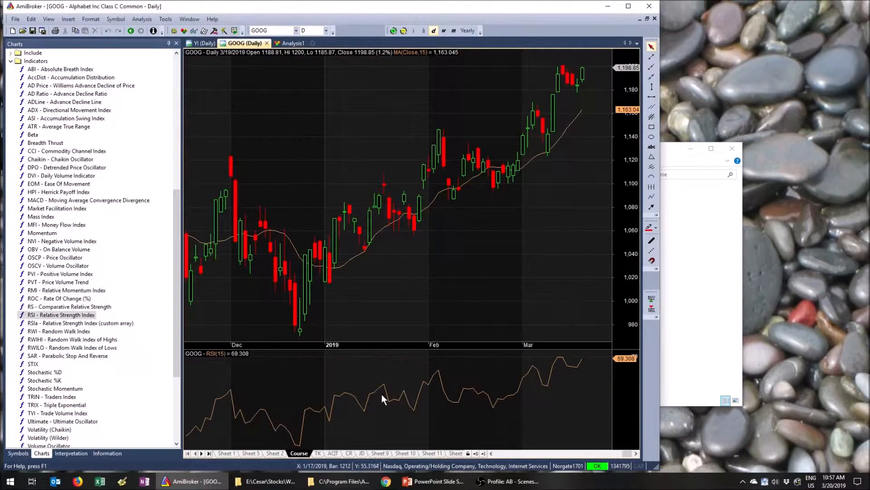
pyautogui.moveTo(383, 399)
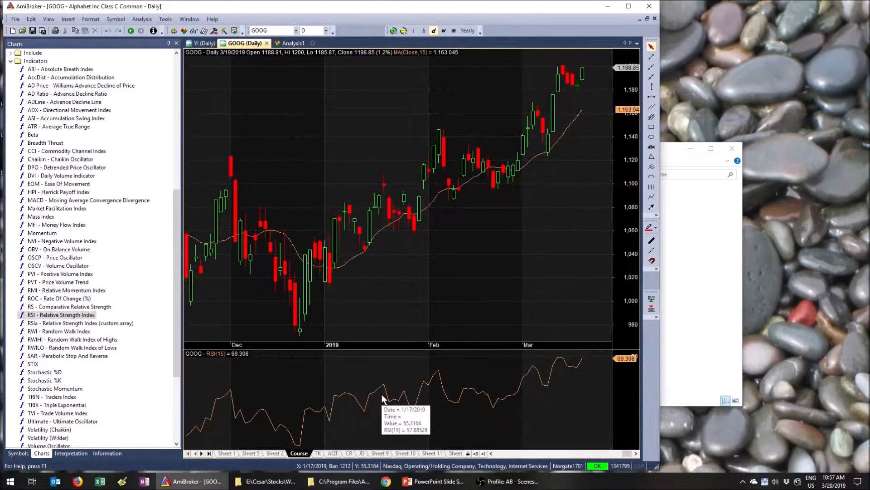
pyautogui.moveTo(382, 400)
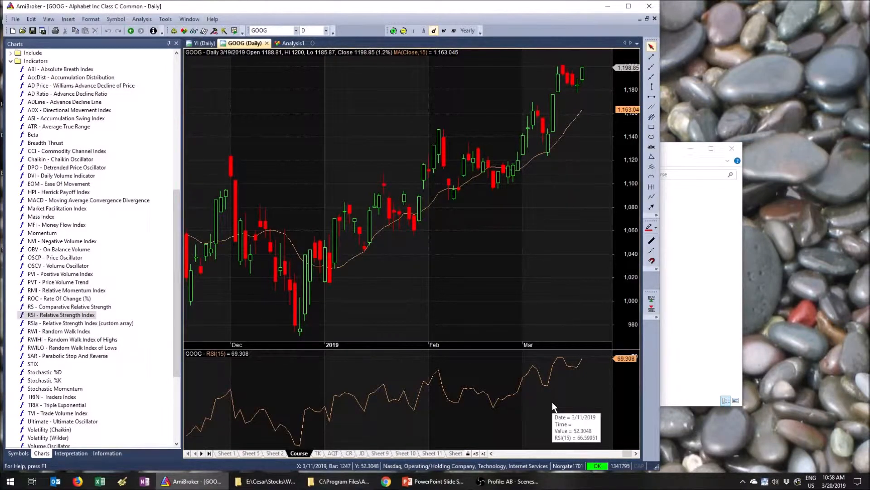
pyautogui.moveTo(619, 343)
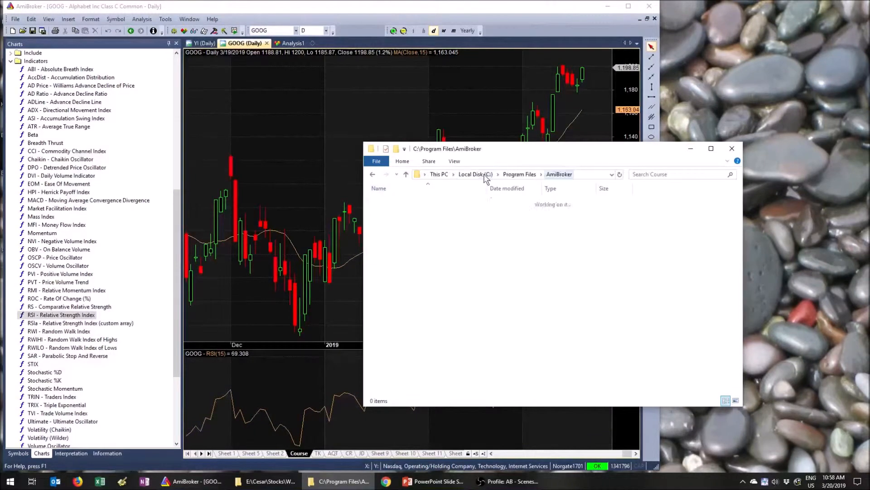
# Step: Navigate into AmiBroker's Formulas folder and into the Course subfolder in Explorer
pyautogui.click(392, 390)
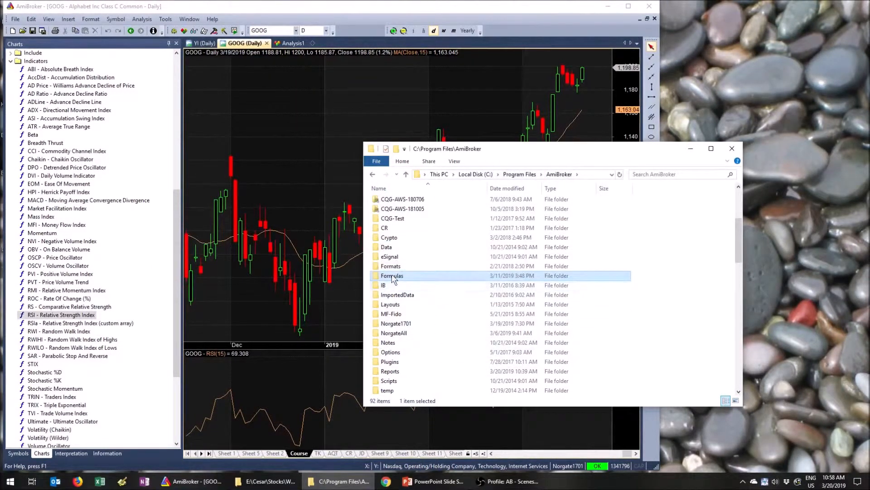
pyautogui.doubleClick(393, 276)
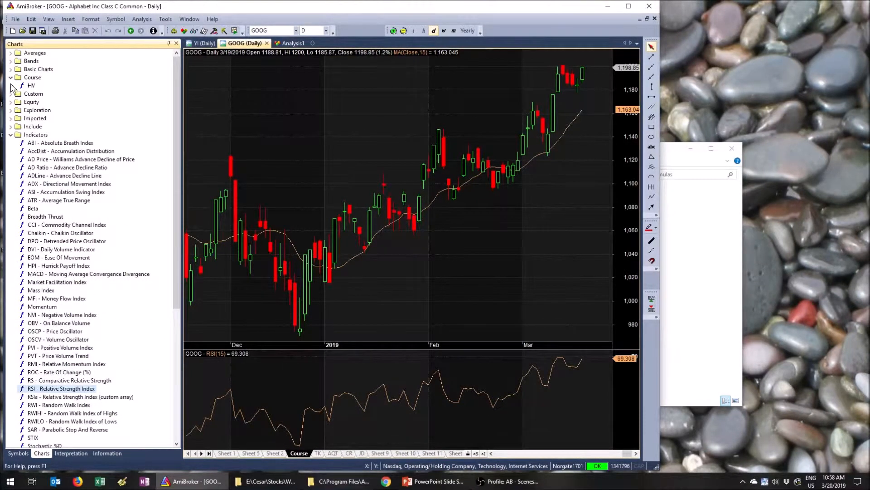
pyautogui.click(11, 126)
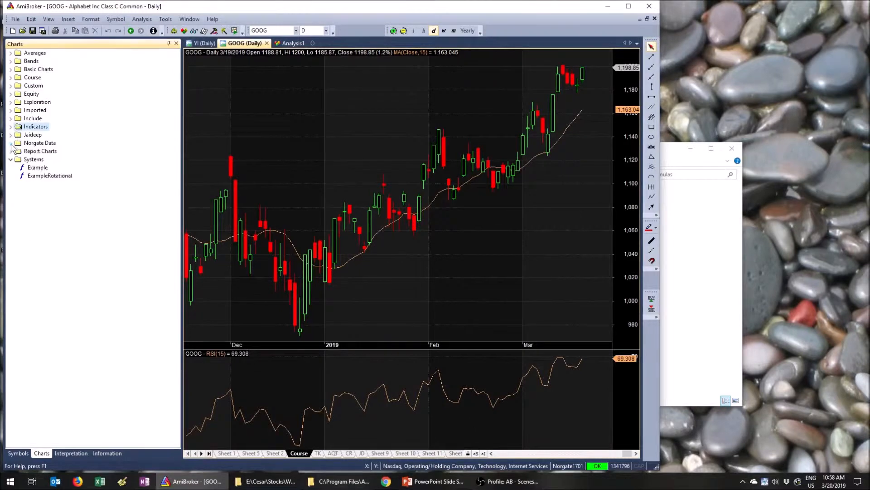
pyautogui.click(11, 160)
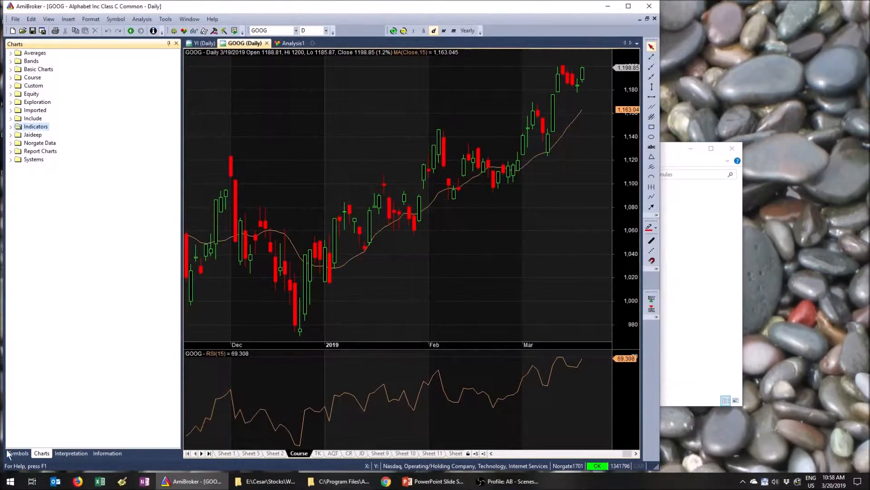
pyautogui.moveTo(671, 165)
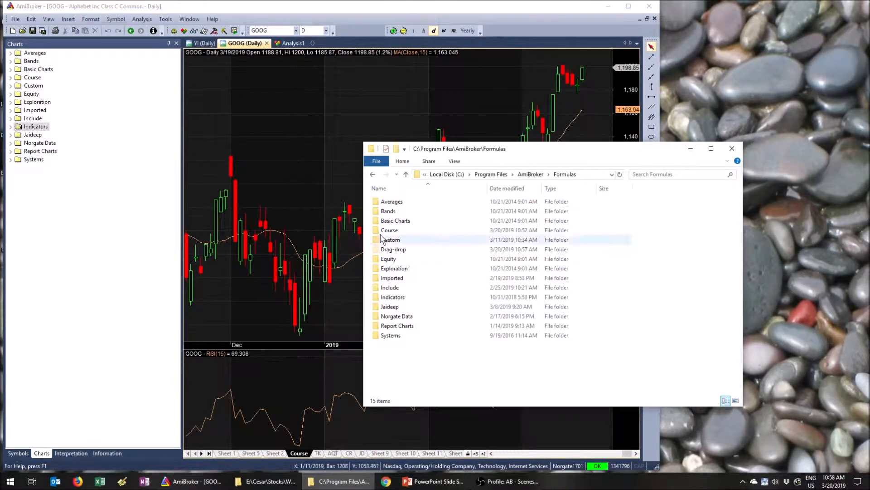
pyautogui.doubleClick(389, 230)
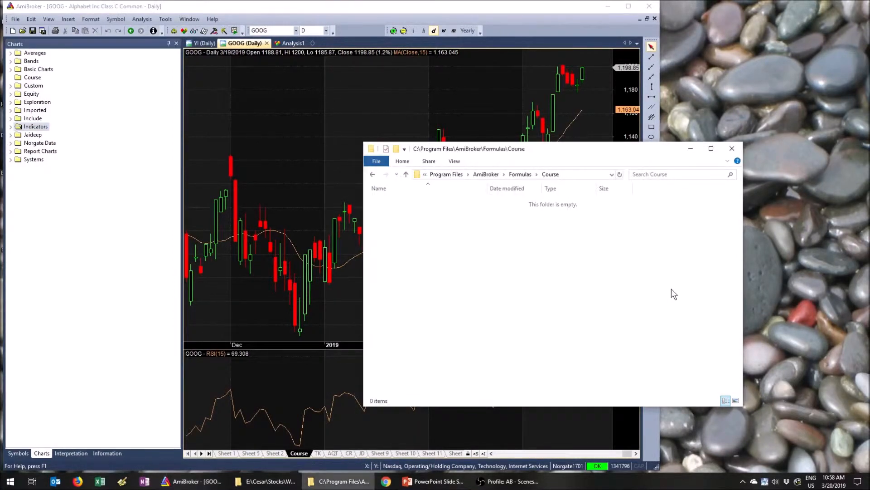
pyautogui.moveTo(559, 289)
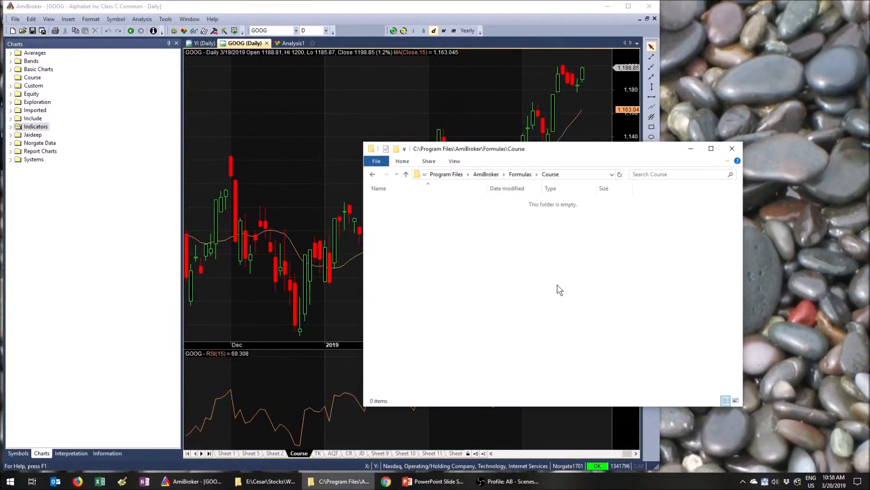
pyautogui.moveTo(420, 247)
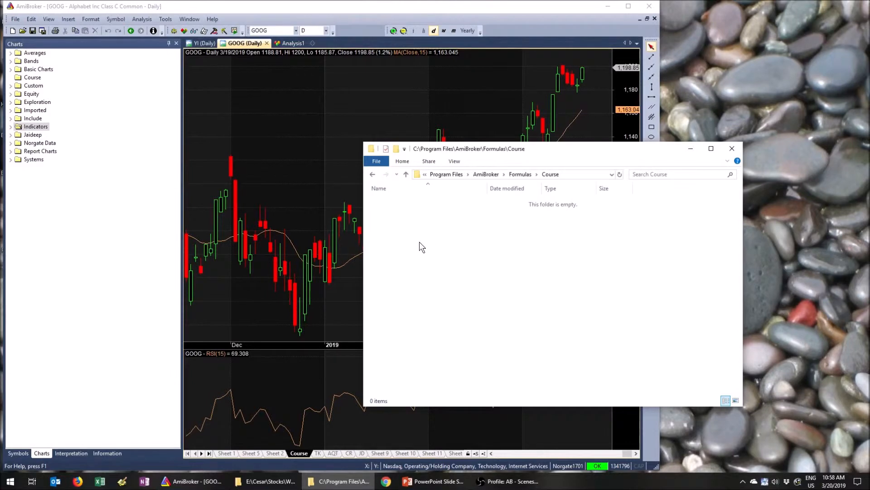
# Step: Create a new text file named HV.afl in the Course folder, accepting the extension change
pyautogui.rightClick(422, 247)
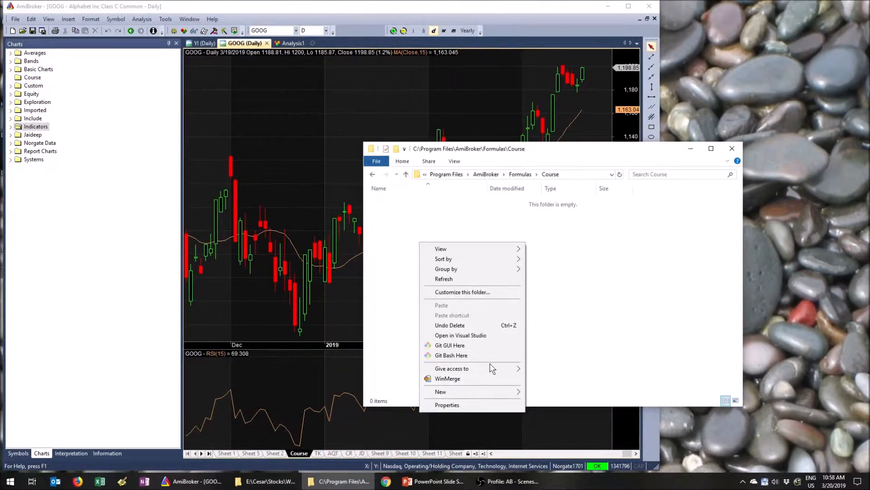
pyautogui.click(441, 392)
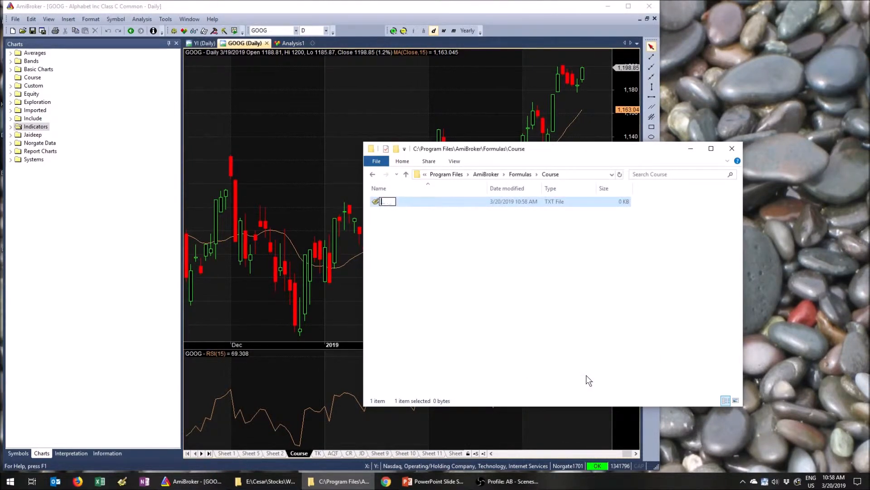
pyautogui.write('HV.afl')
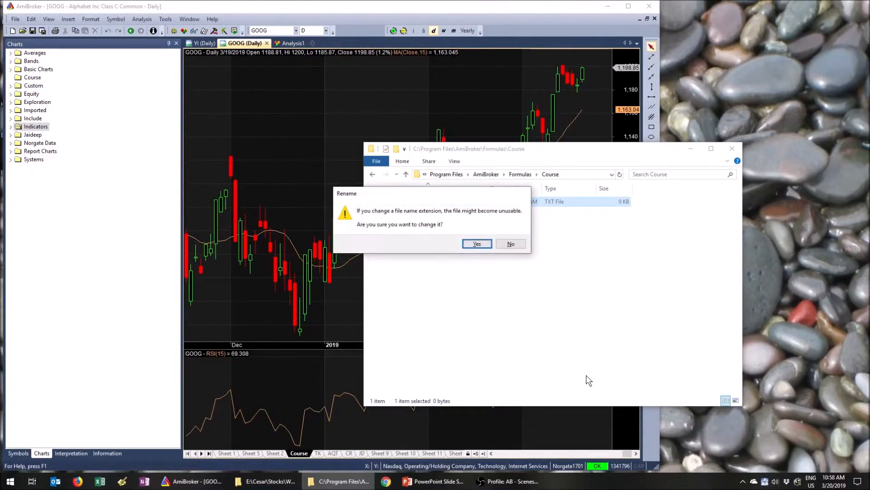
pyautogui.click(476, 243)
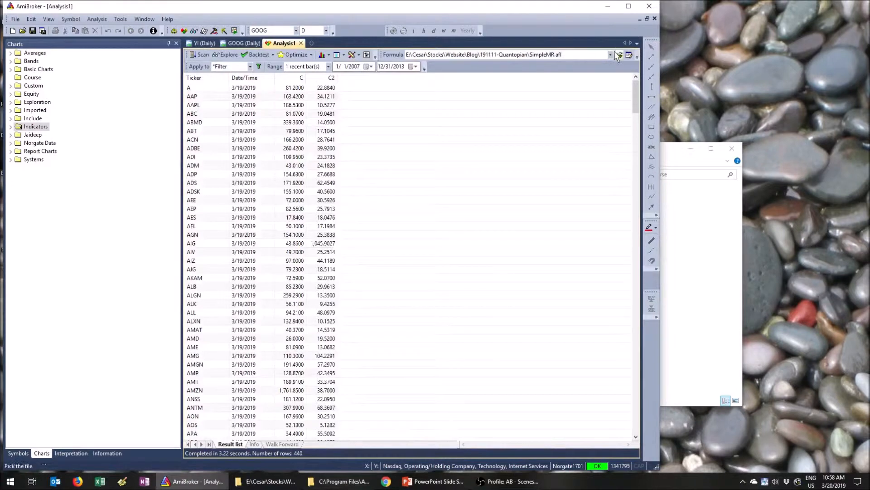
# Step: Browse from the Analysis window to C:\Program Files\AmiBroker\Formulas\Course for a formula file
pyautogui.click(611, 55)
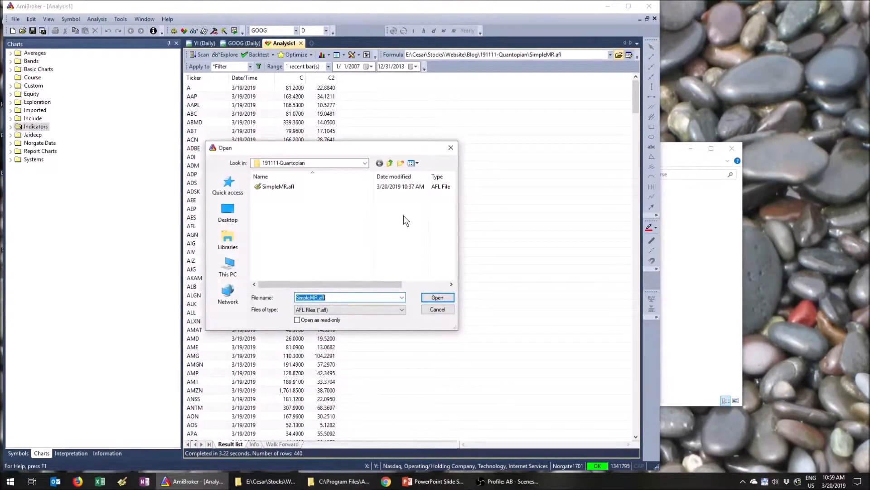
pyautogui.write('c:\\pro')
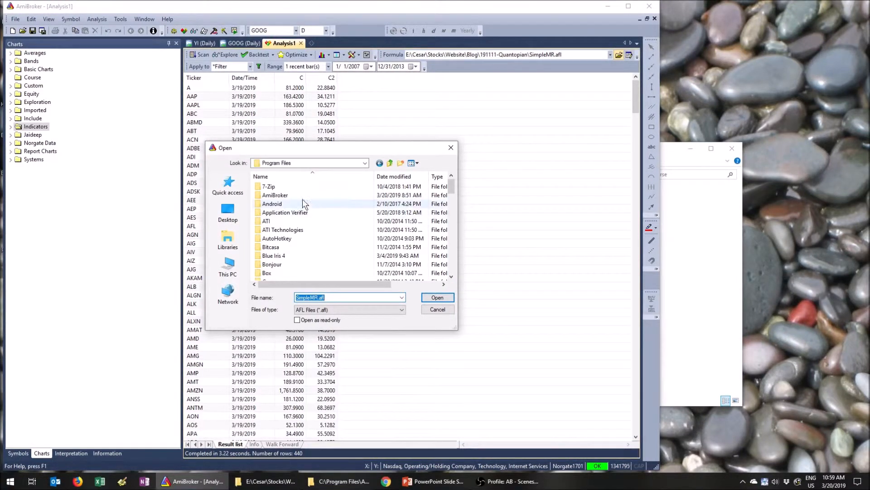
pyautogui.doubleClick(275, 195)
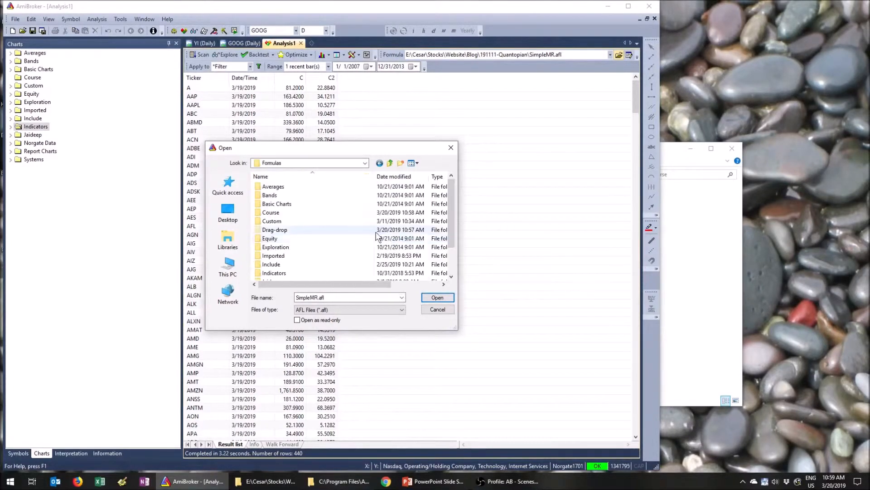
pyautogui.doubleClick(270, 212)
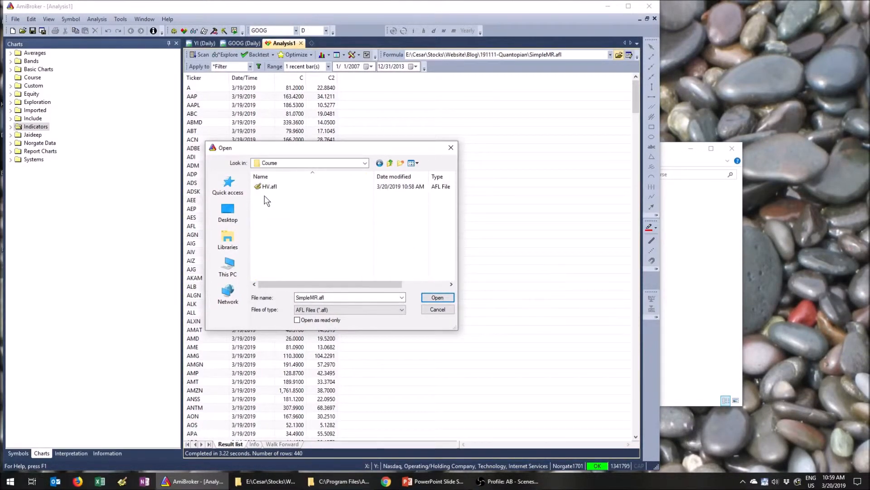
# Step: Load HV.afl as the analysis formula and open HV from the Course charts folder in the editor
pyautogui.click(437, 297)
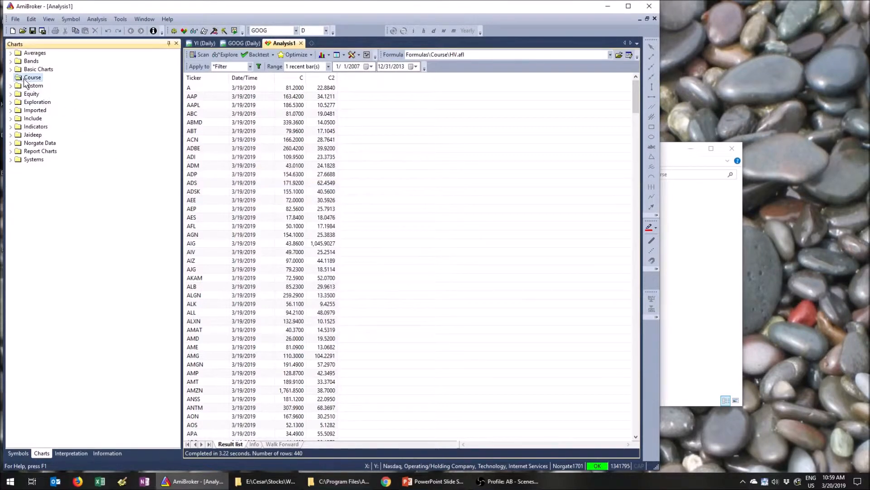
pyautogui.click(33, 77)
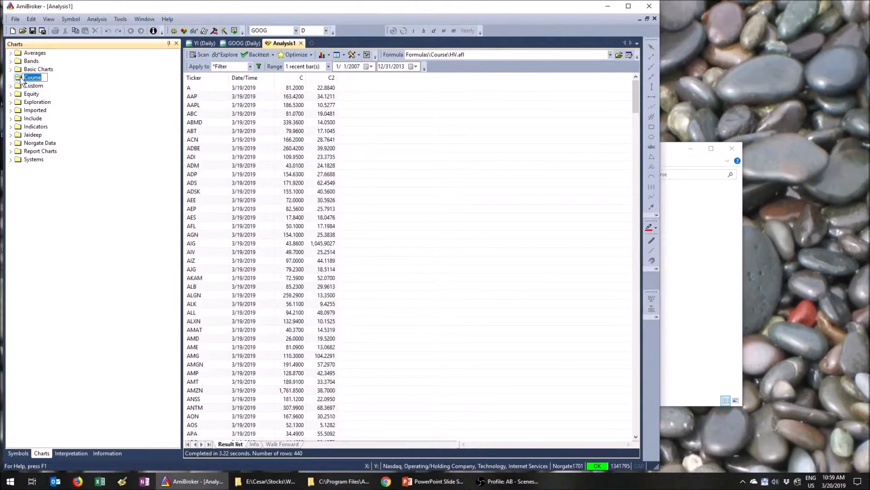
pyautogui.rightClick(32, 77)
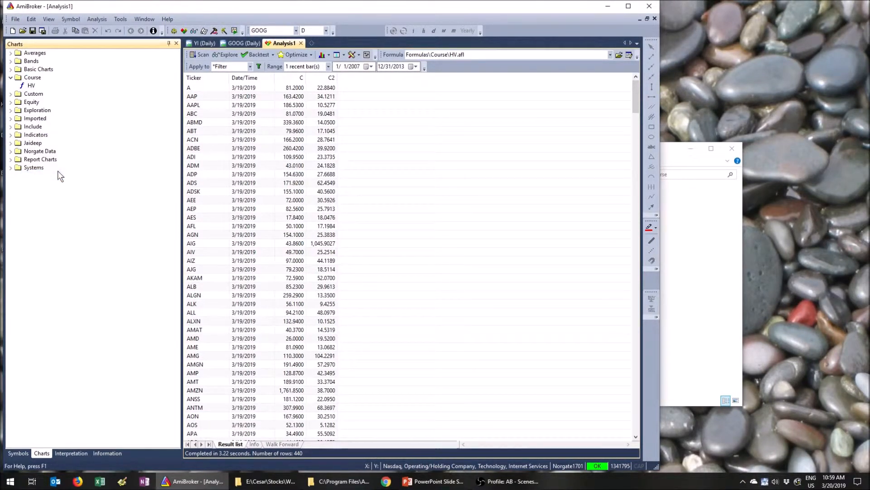
pyautogui.rightClick(31, 86)
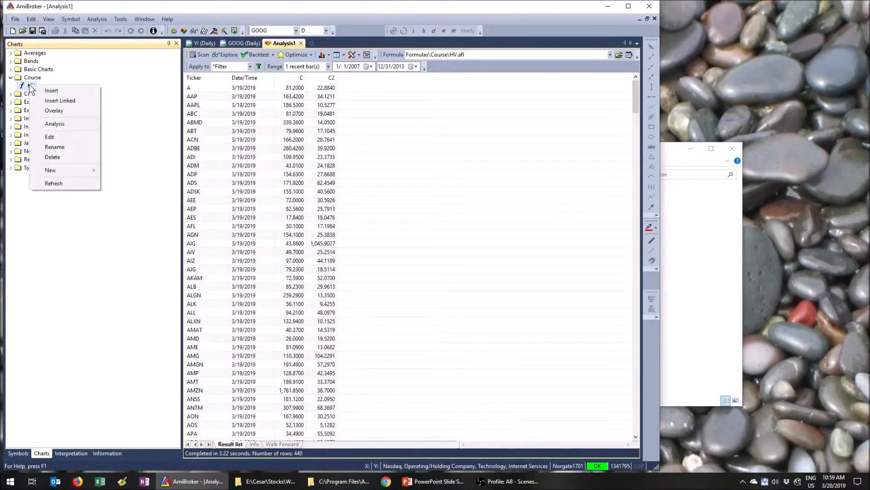
pyautogui.moveTo(55, 147)
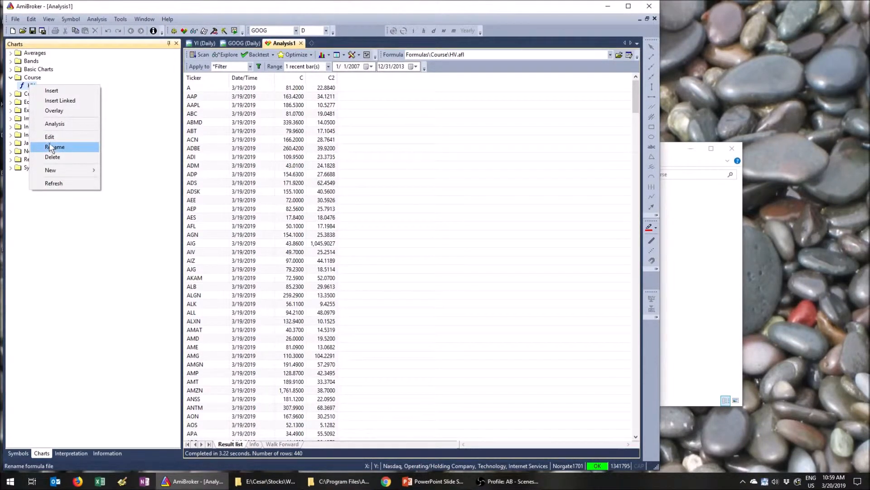
pyautogui.click(49, 137)
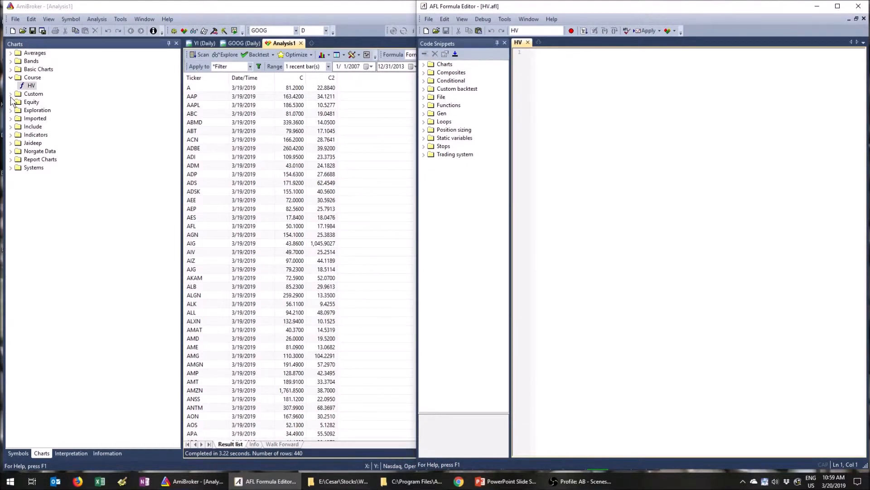
# Step: Write HV = 100 * StDev(log(C/Ref(C,-1)),20) * sqrt(252), borrowing from the HistoricalVolatility formula
pyautogui.click(16, 94)
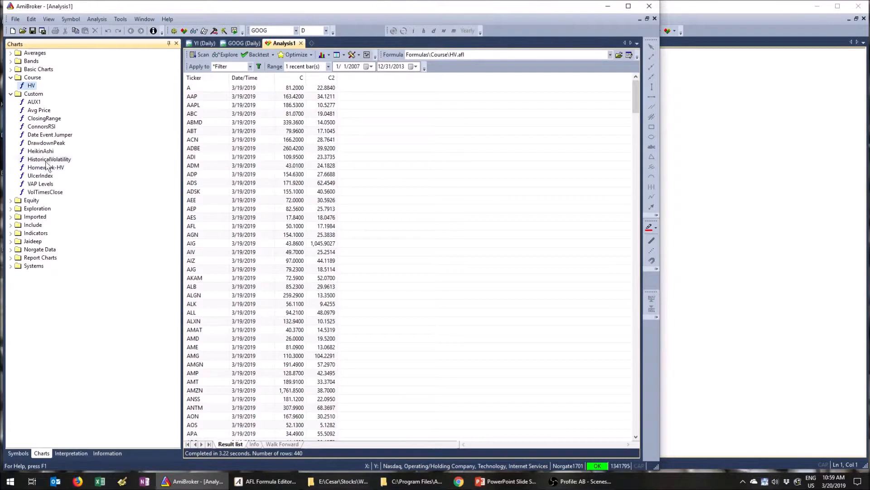
pyautogui.rightClick(49, 160)
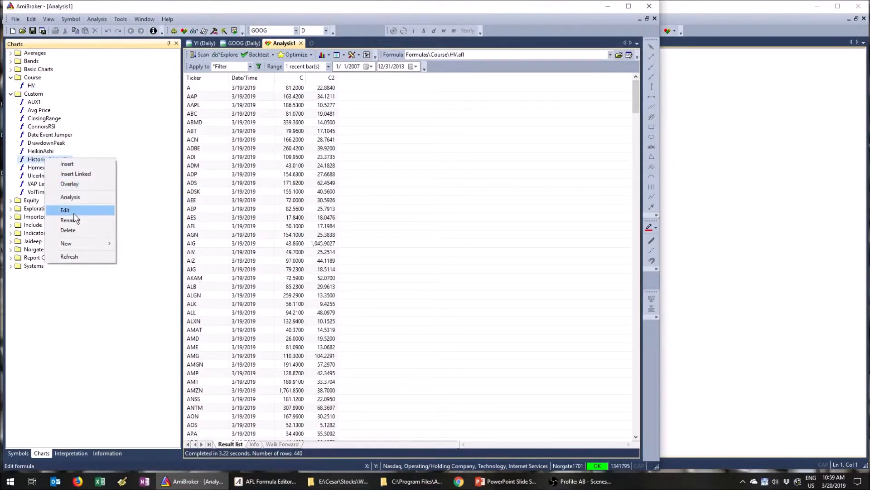
pyautogui.click(65, 209)
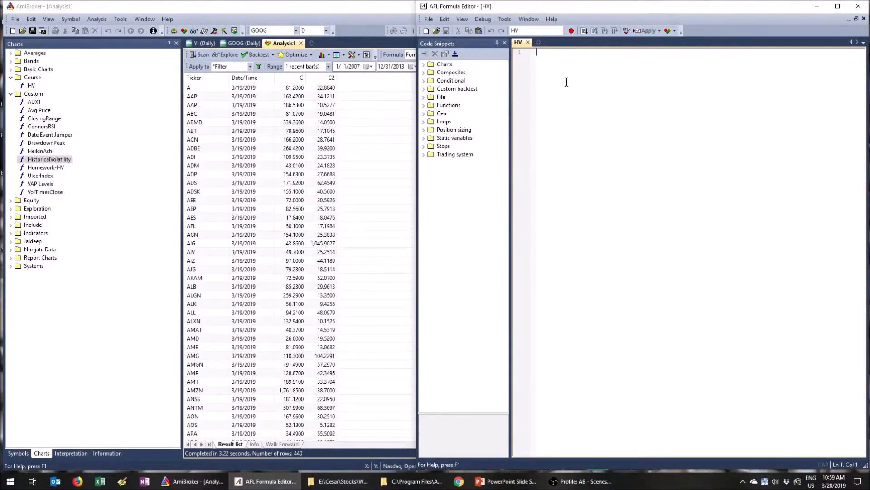
pyautogui.write('HV = 100 * StDev(log(C/Ref(C,-1)),lenPeriod) * sqrt(252);')
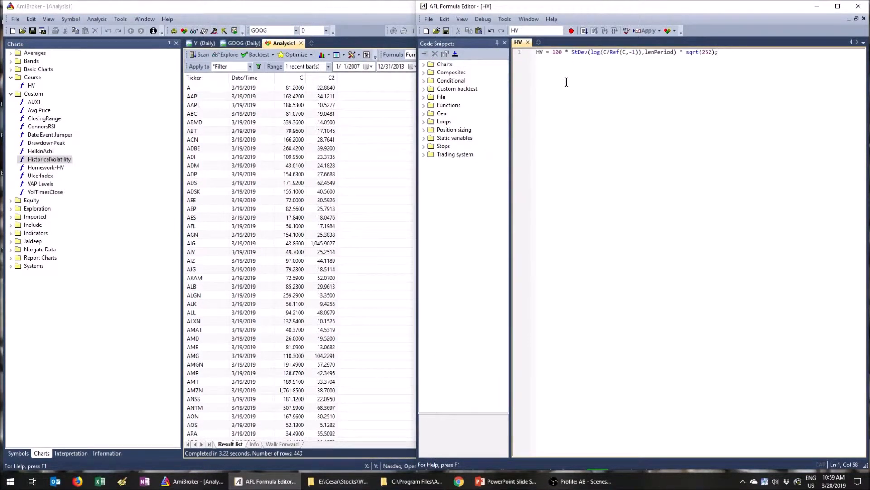
pyautogui.doubleClick(659, 52)
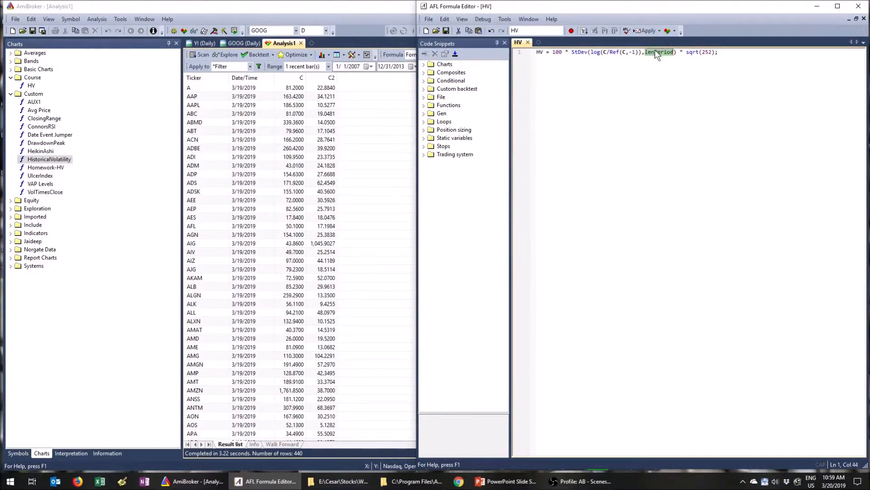
pyautogui.write('20')
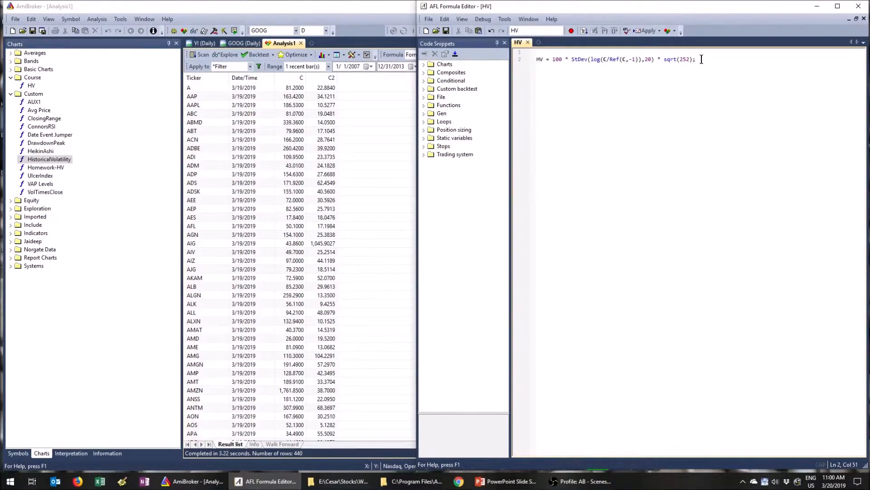
# Step: Add a Plot(HV, "HV20", colorYellow) line and show the GOOG daily chart beside the editor
pyautogui.press('enter')
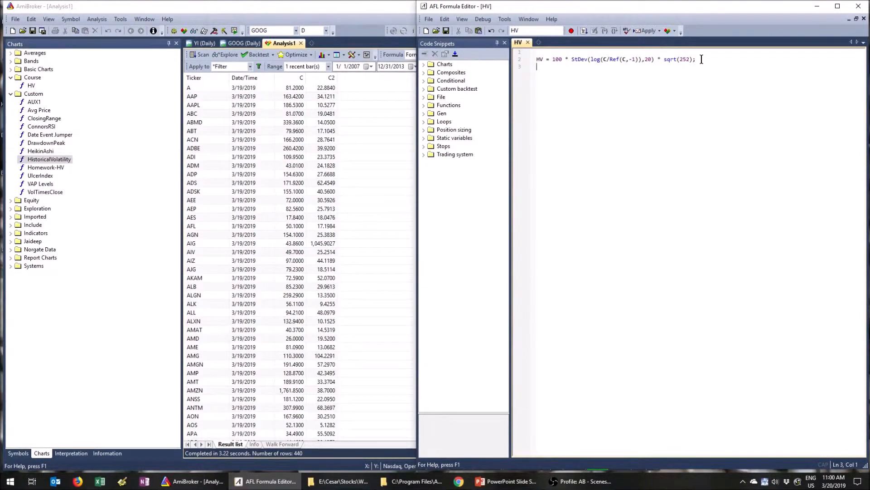
pyautogui.write('Plot(')
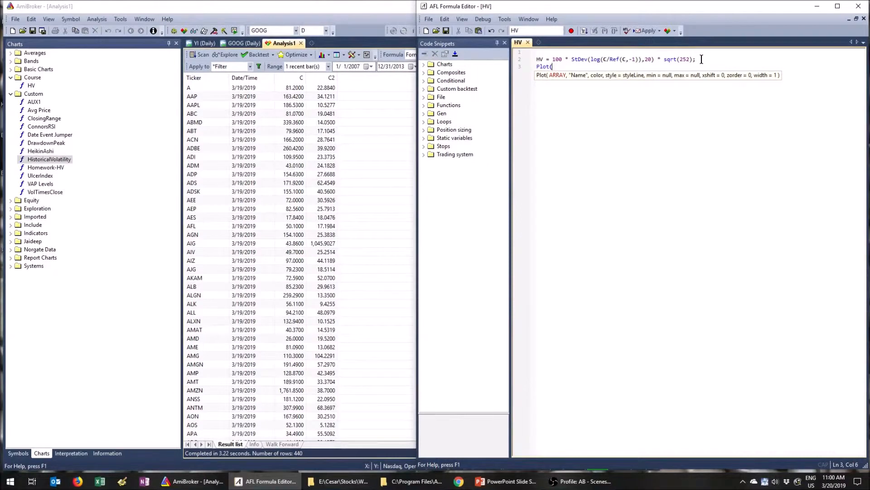
pyautogui.write('HV')
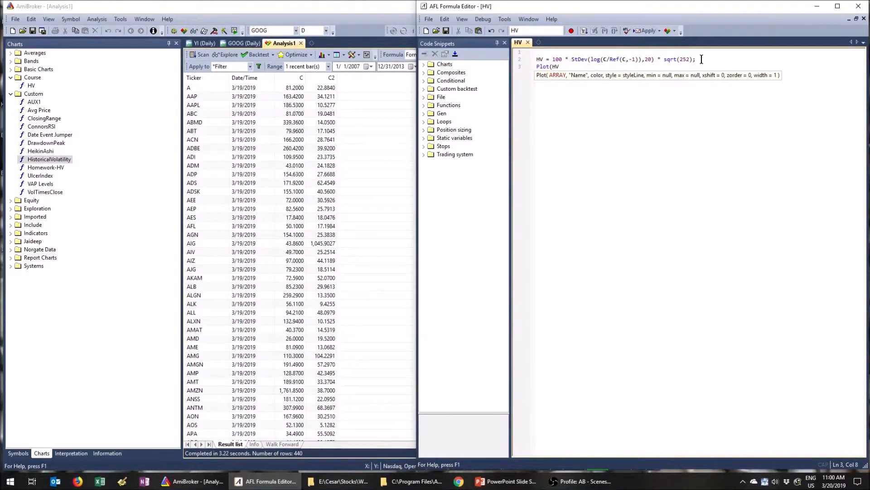
pyautogui.write(', "')
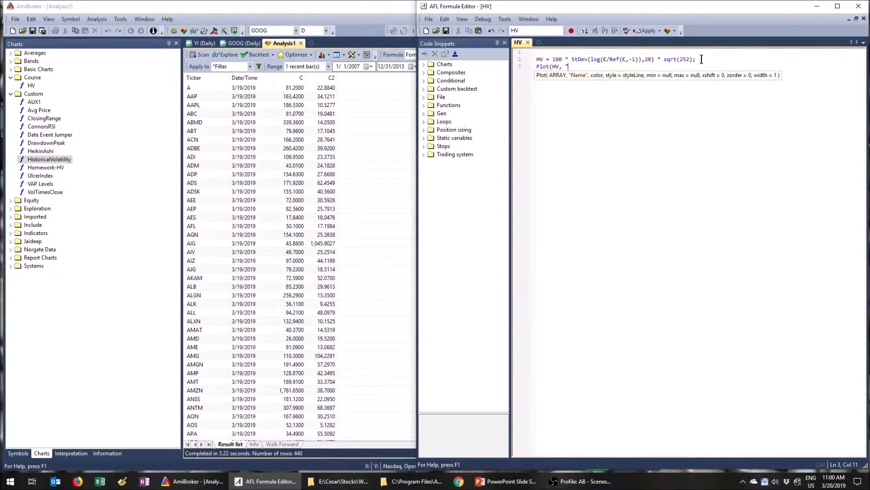
pyautogui.write('HV20",')
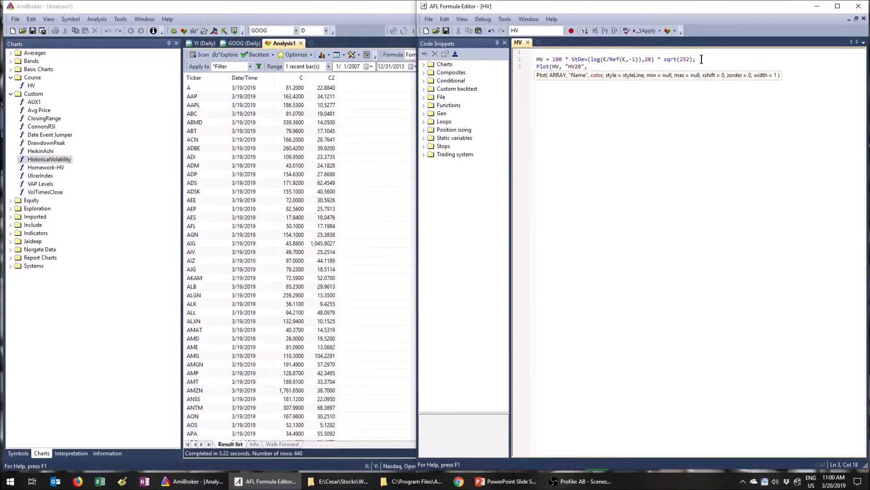
pyautogui.write('colorY')
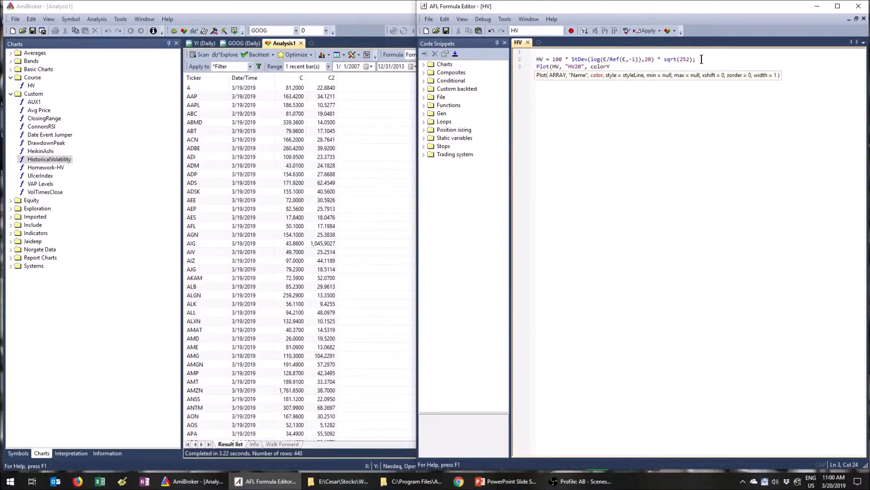
pyautogui.press('Backspace')
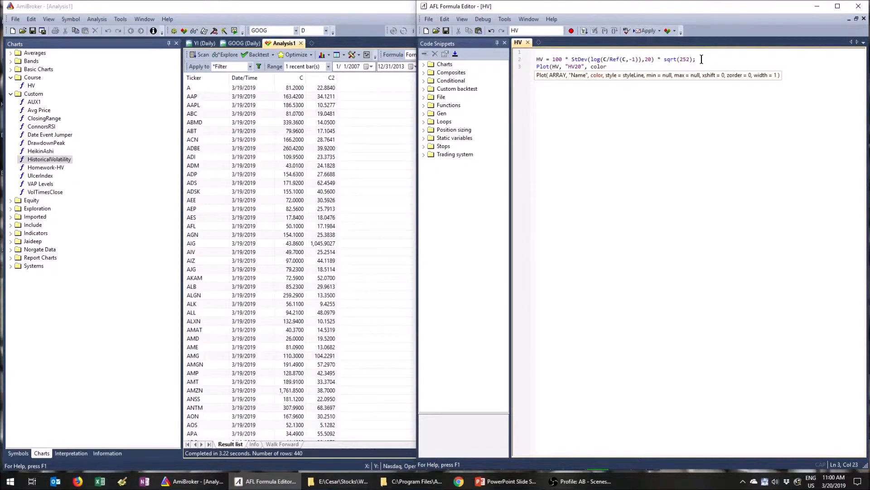
pyautogui.write('color')
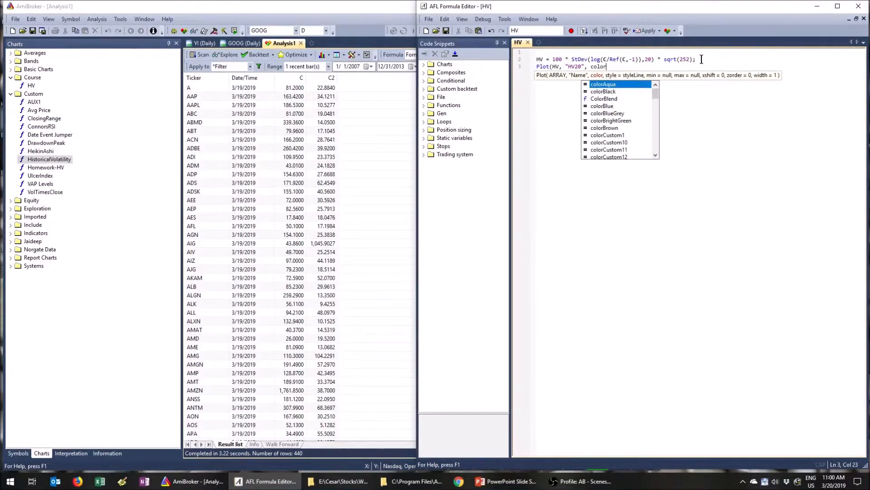
pyautogui.scroll(-3)
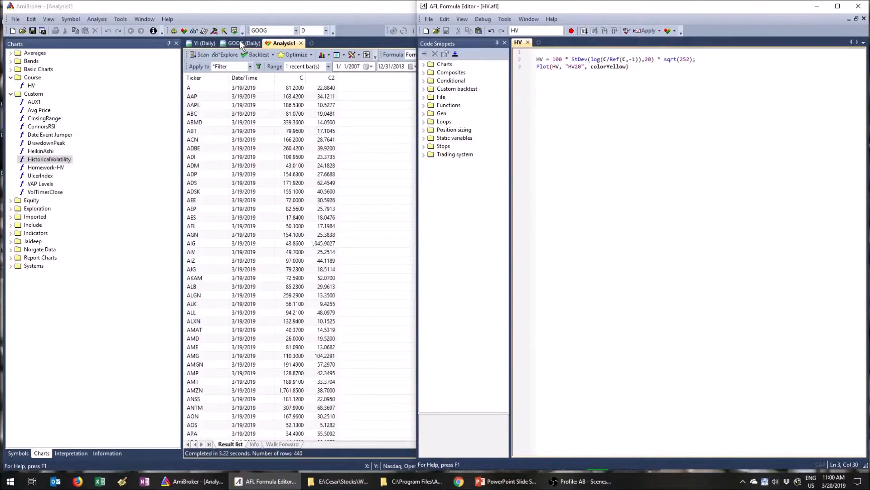
pyautogui.click(239, 43)
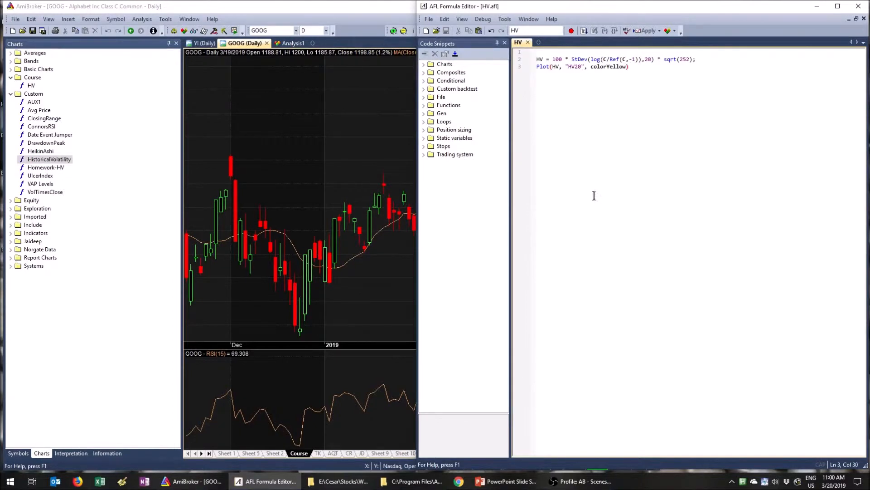
pyautogui.click(504, 18)
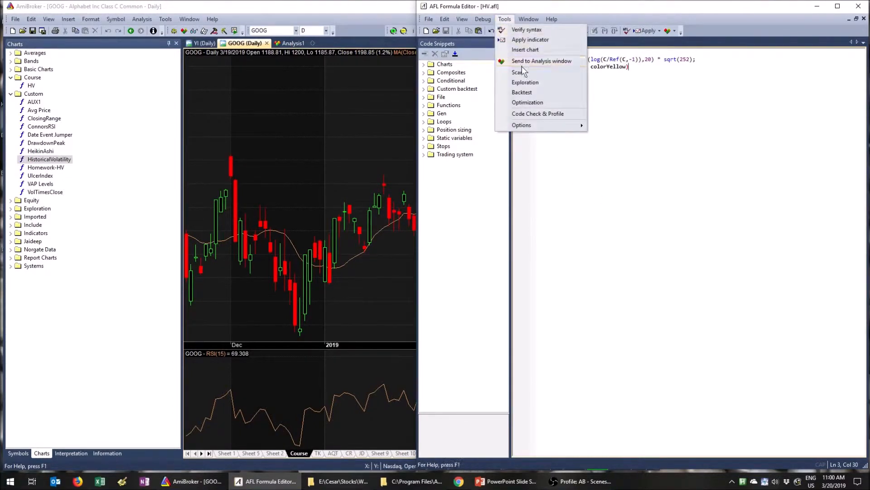
# Step: Apply the formula as an indicator so an HV20 pane appears below the GOOG chart
pyautogui.click(526, 29)
pyautogui.write(';')
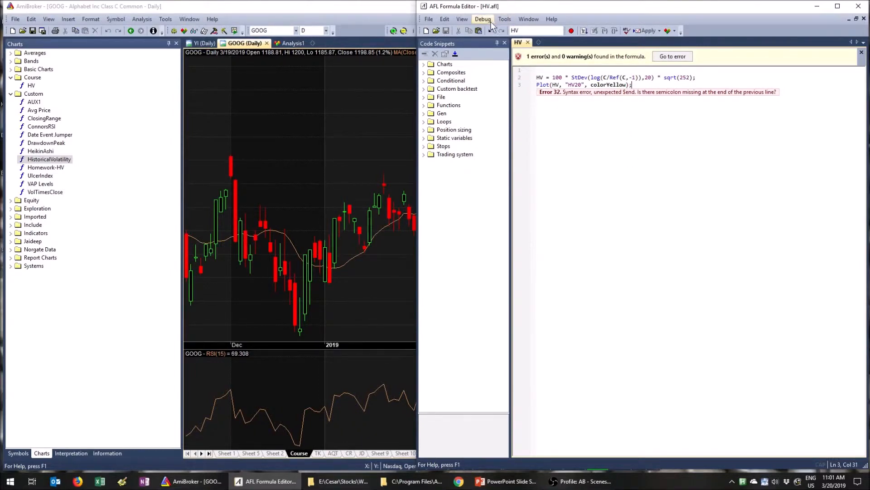
pyautogui.click(504, 18)
pyautogui.write('Red')
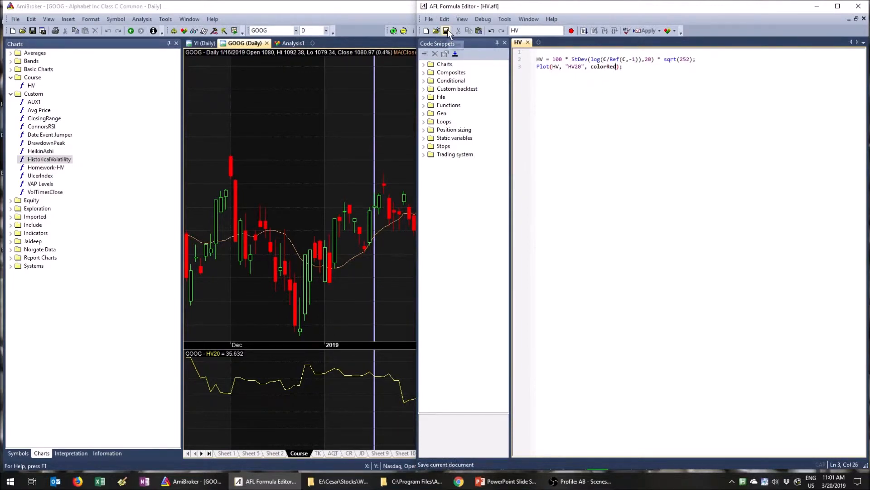
# Step: Save the formula, set the Plot colour back to colorYellow and begin a style argument
pyautogui.click(447, 30)
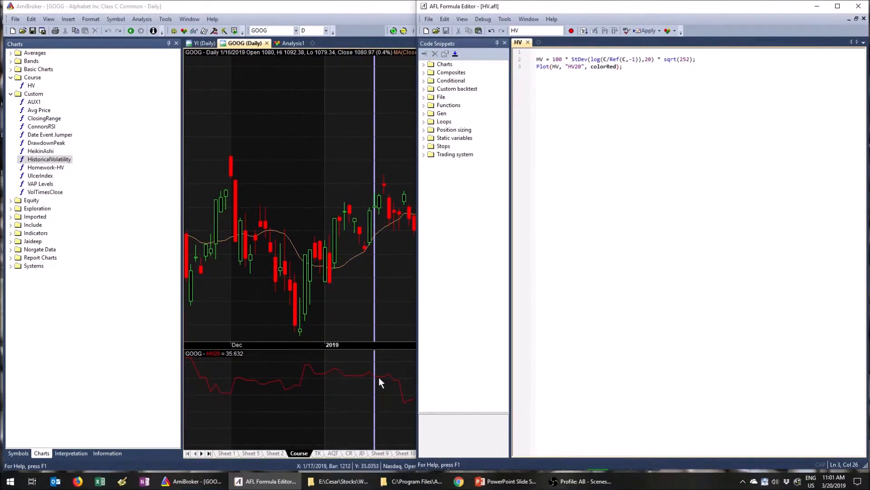
pyautogui.moveTo(405, 401)
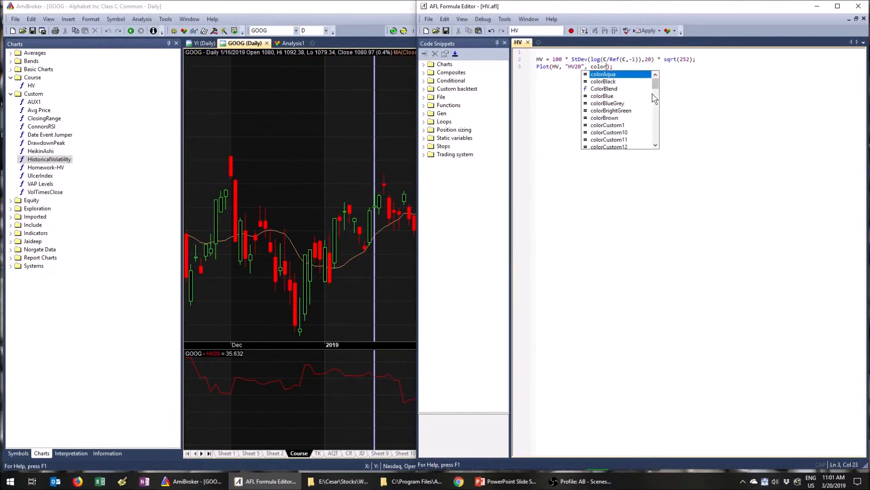
pyautogui.doubleClick(605, 118)
pyautogui.write('B')
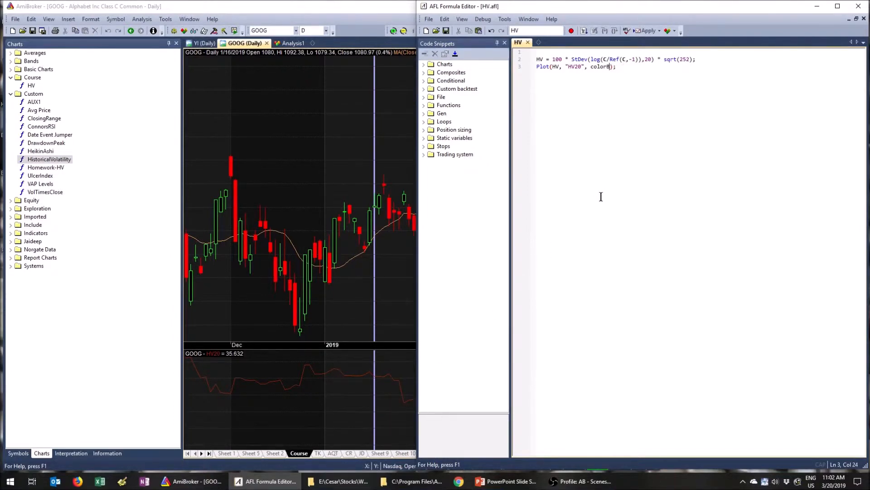
pyautogui.write('Yellow')
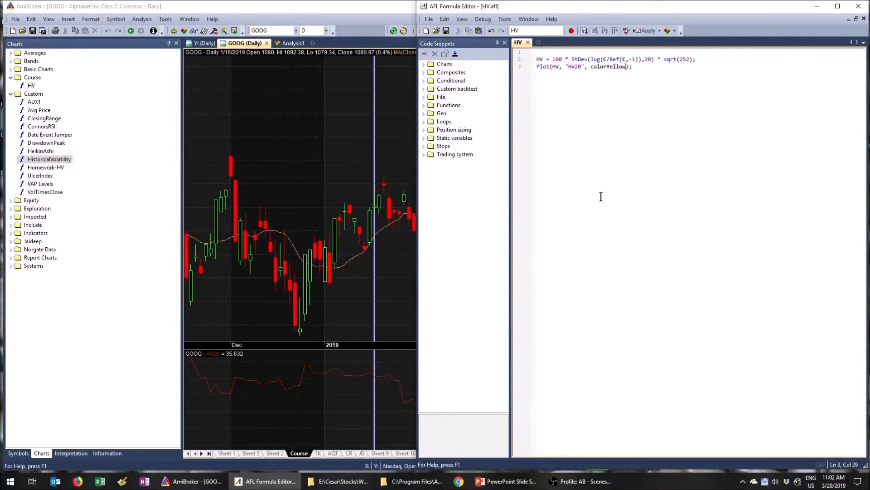
pyautogui.click(646, 31)
pyautogui.write(', ')
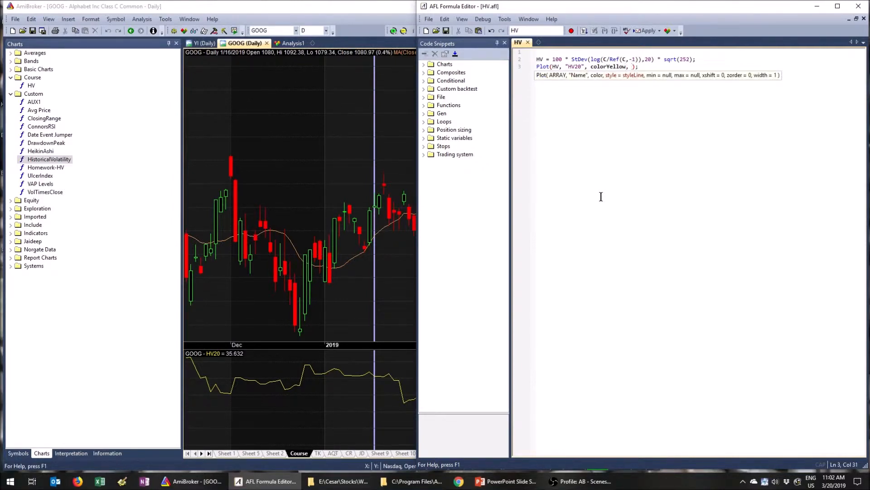
pyautogui.write('st')
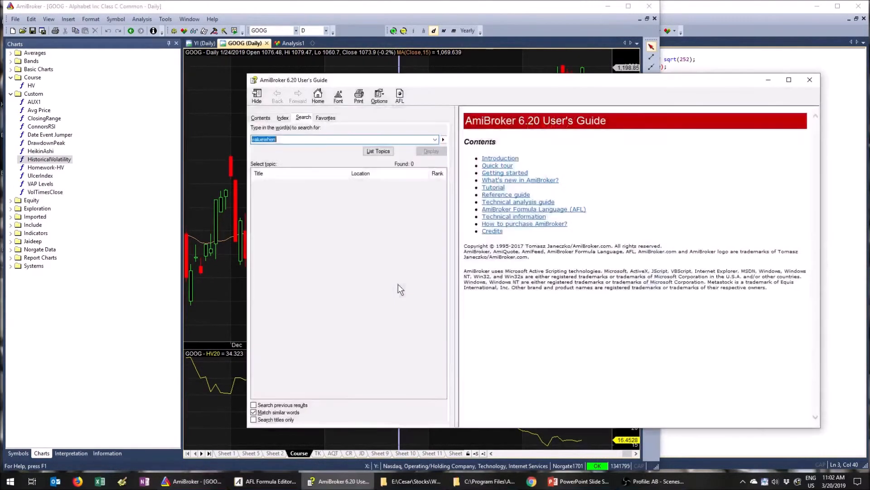
# Step: Look up the plot style constants in the User's Guide and add styleDashed to the Plot call
pyautogui.write('plot')
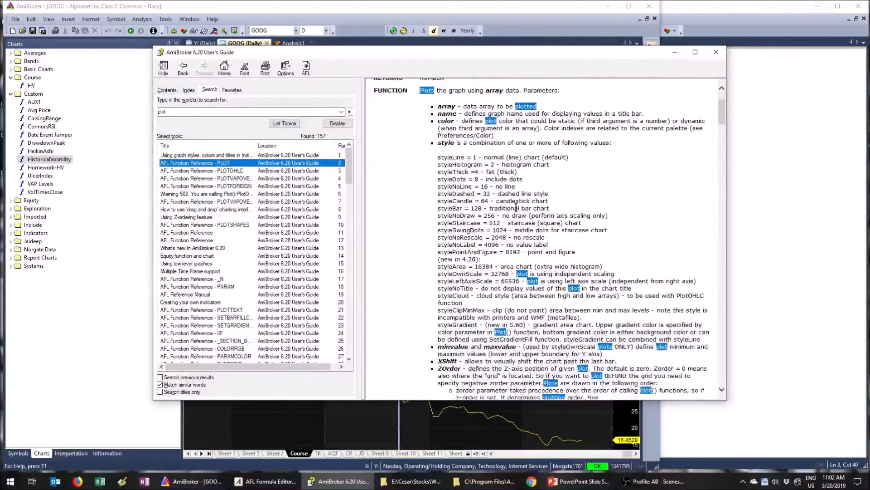
pyautogui.moveTo(438, 157); pyautogui.dragTo(481, 208)
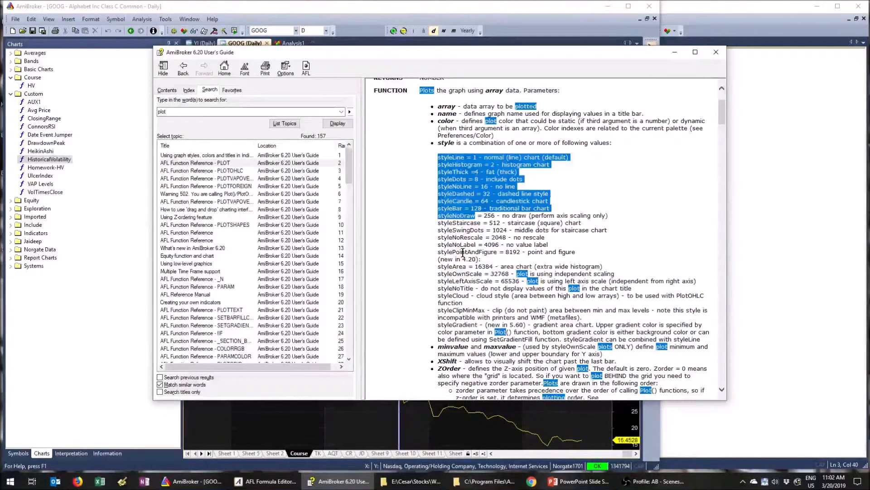
pyautogui.moveTo(472, 194)
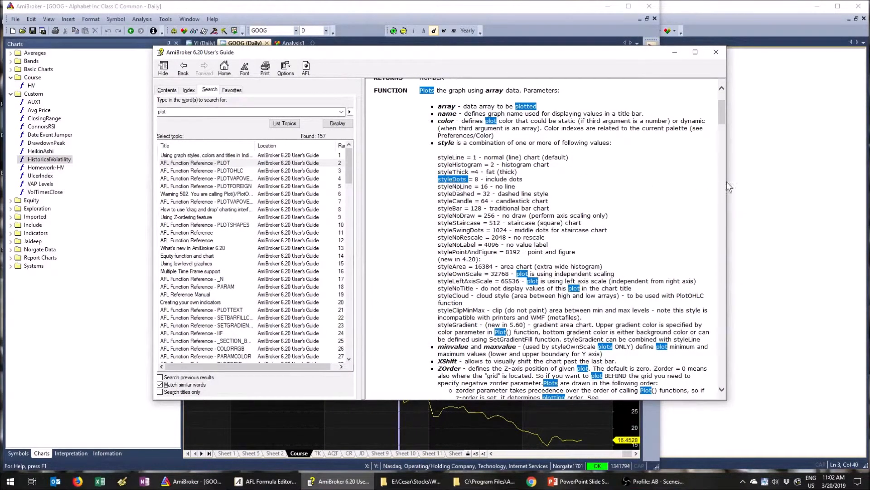
pyautogui.click(268, 480)
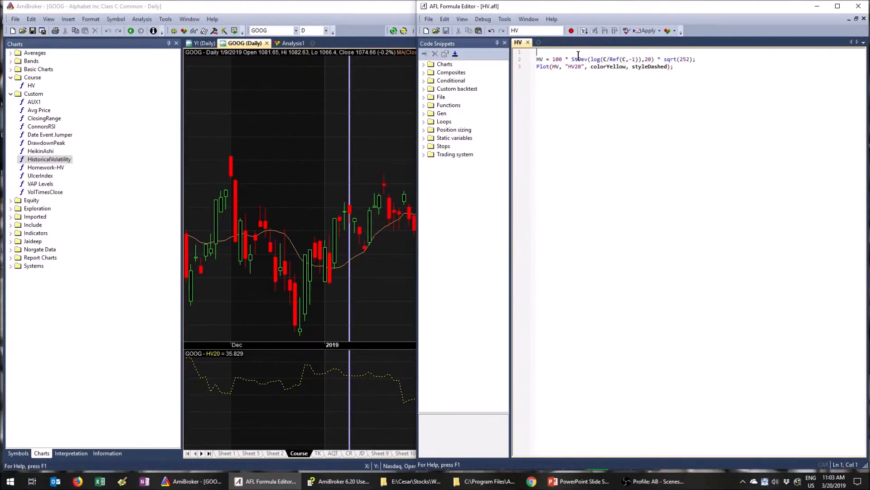
# Step: Add len = Param("Length", 20, 3, 200, 1) as the first line and select the fixed period to replace
pyautogui.write('len')
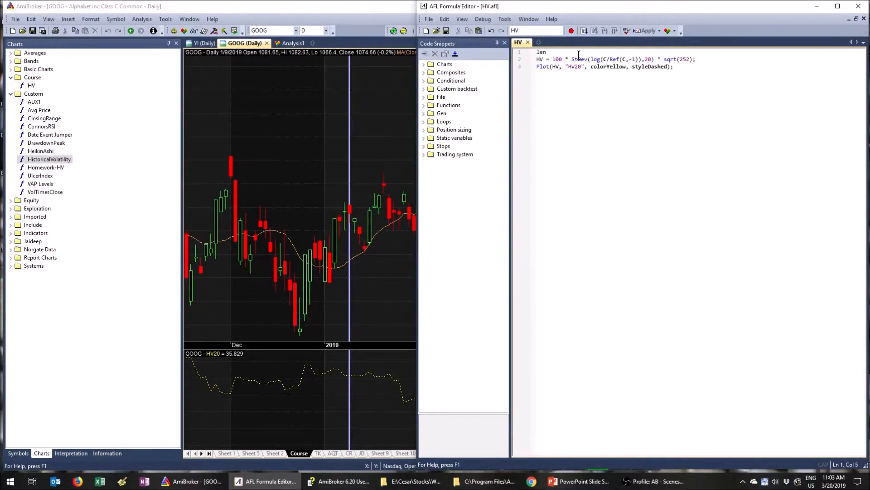
pyautogui.write('=Param')
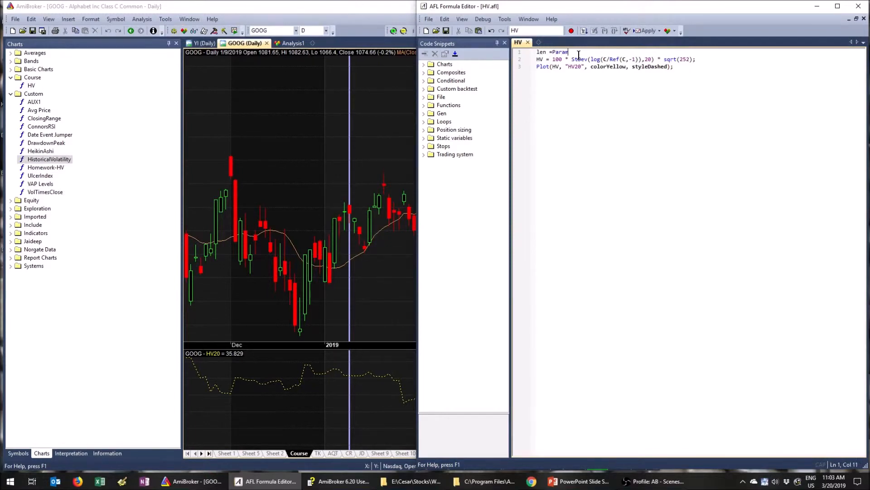
pyautogui.write('(')
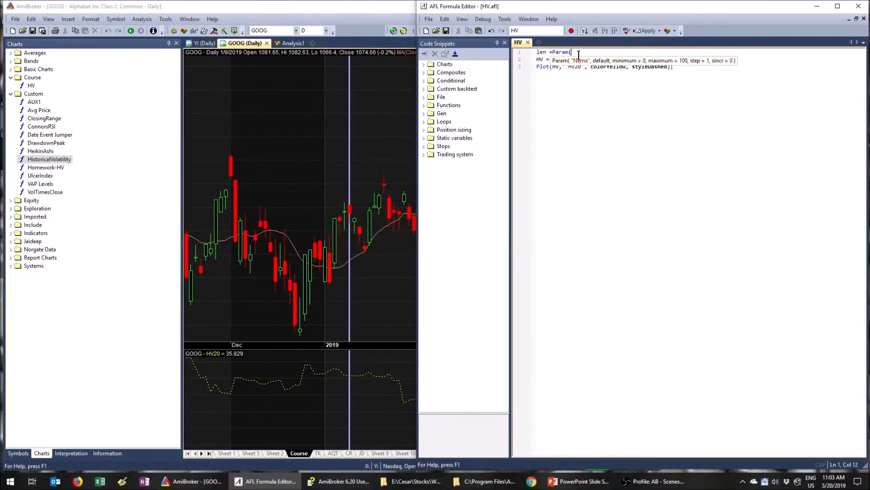
pyautogui.write('"Length')
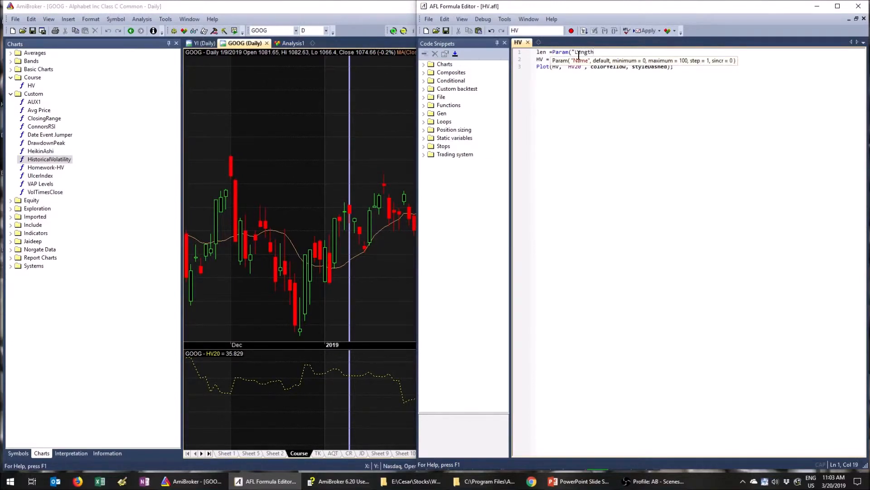
pyautogui.write(', 20,')
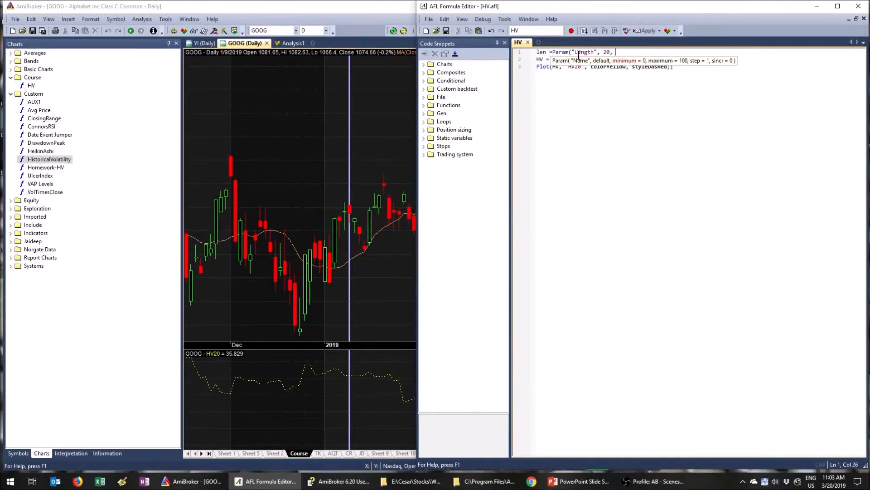
pyautogui.write('3,')
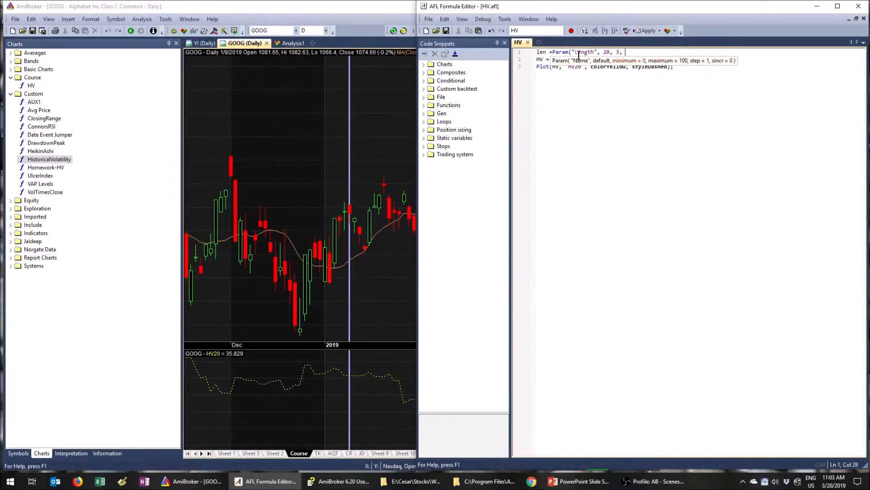
pyautogui.write('200, 1);')
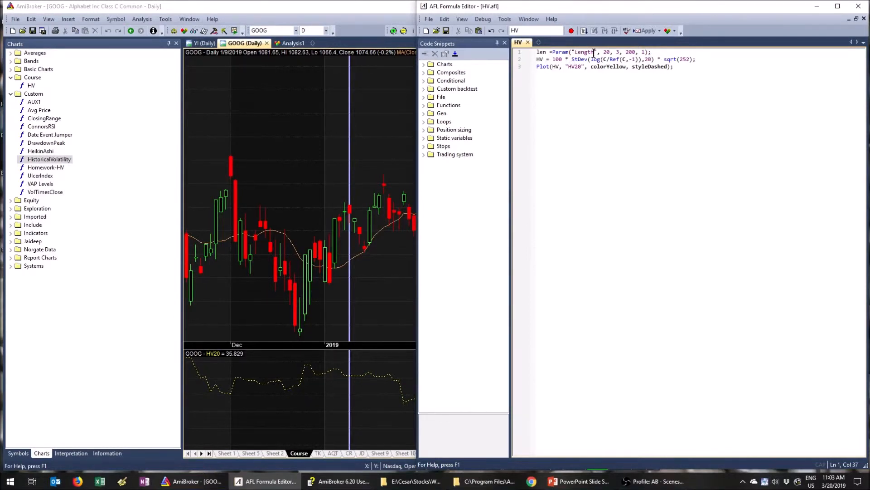
pyautogui.doubleClick(541, 52)
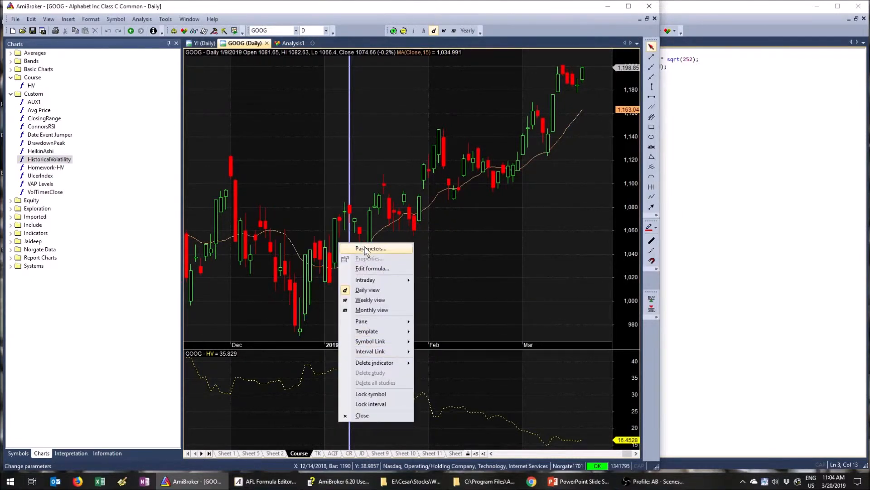
# Step: Set the HV indicator's Length parameter to 100 in the Parameters window and confirm
pyautogui.click(370, 249)
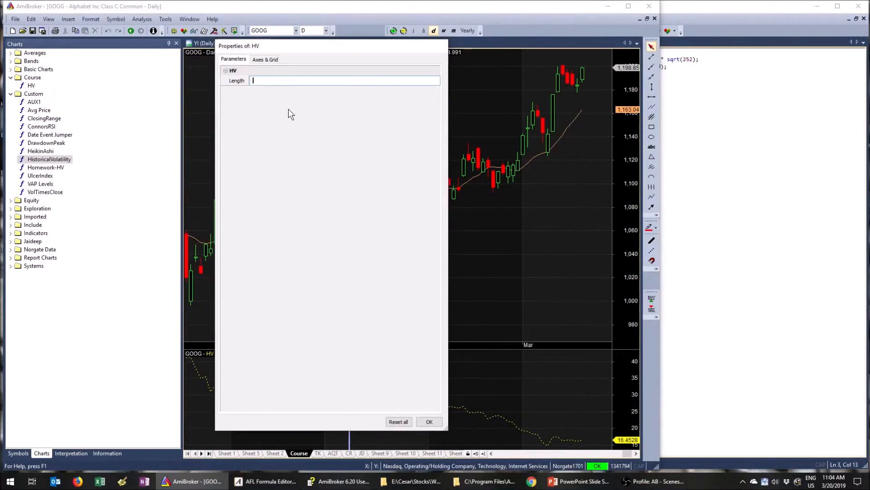
pyautogui.write('100')
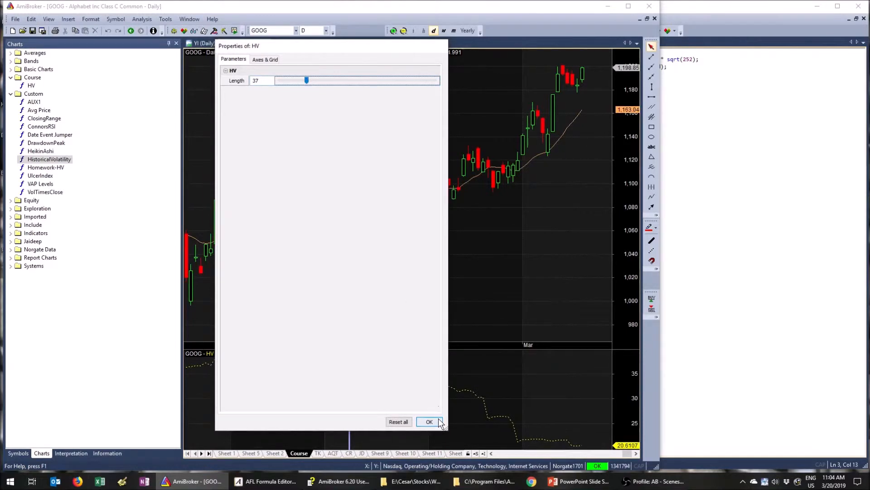
pyautogui.click(429, 421)
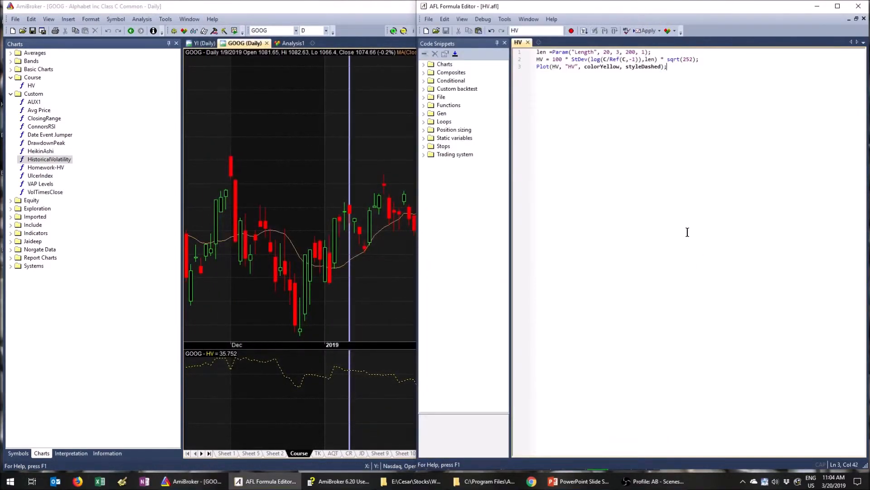
# Step: Replace colorYellow in Plot with ParamColor("Color", colorYellow)
pyautogui.doubleClick(601, 66)
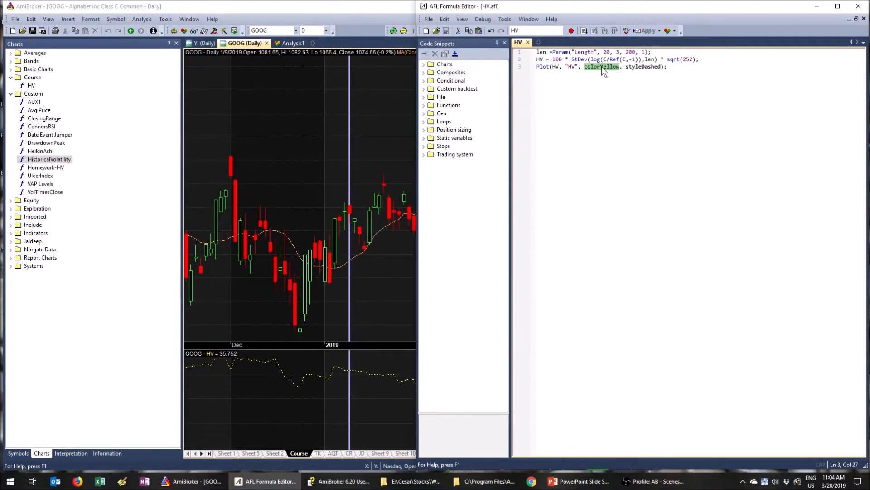
pyautogui.write('Param')
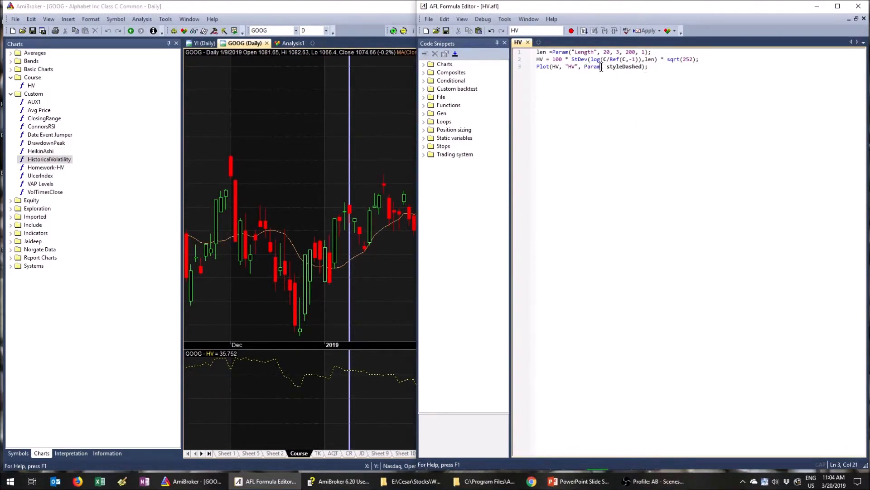
pyautogui.write('Color(')
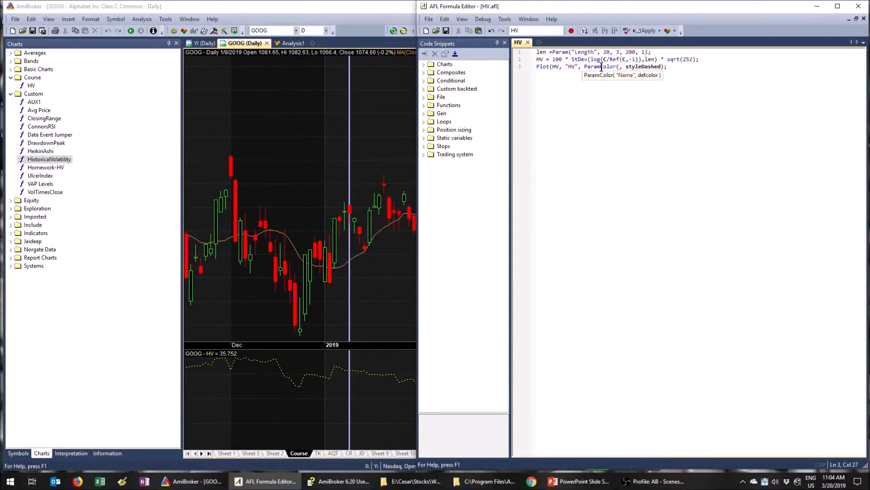
pyautogui.write('"Col')
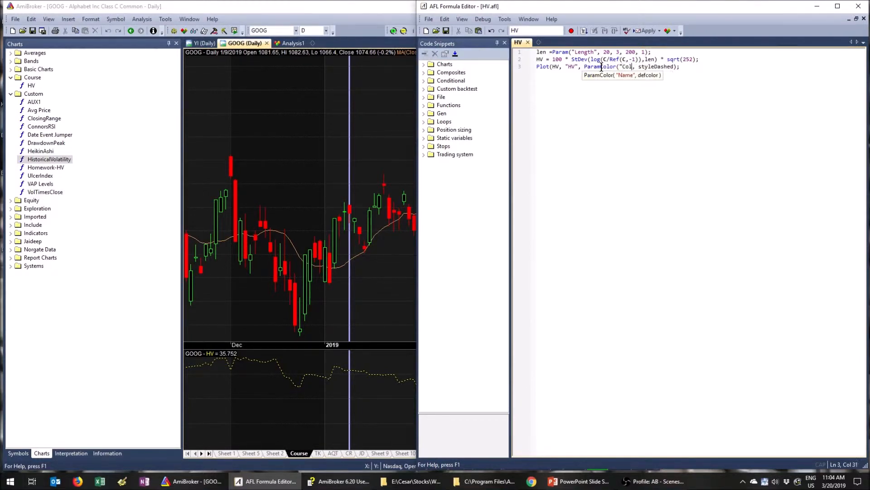
pyautogui.write('Color", d')
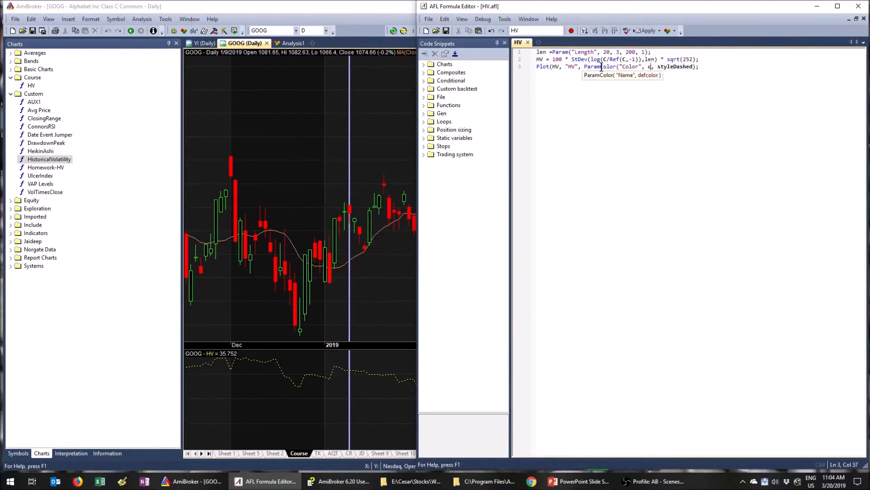
pyautogui.write('colorYellow')
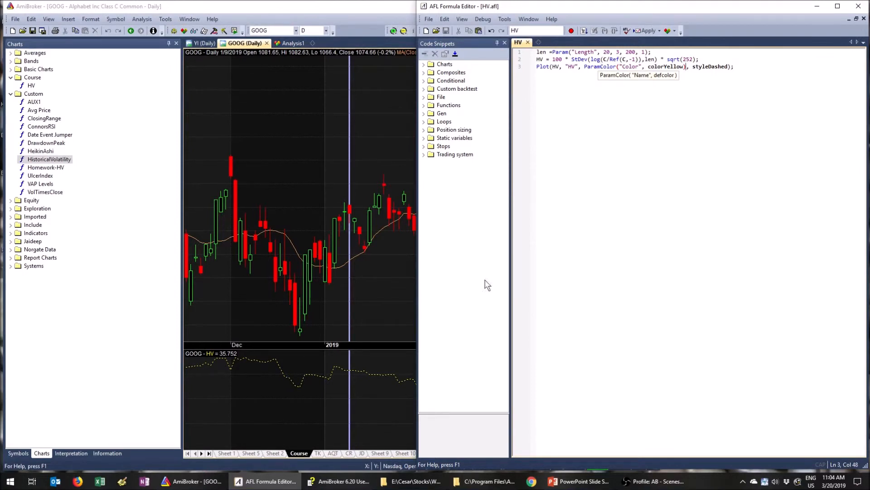
# Step: In the indicator's Parameters, try Skyblue then choose the cyan custom swatch for Color and confirm
pyautogui.rightClick(413, 217)
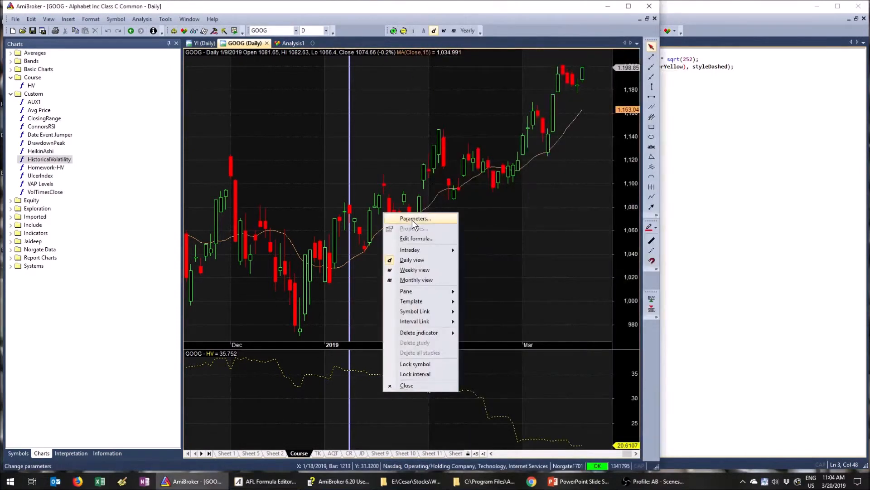
pyautogui.click(415, 218)
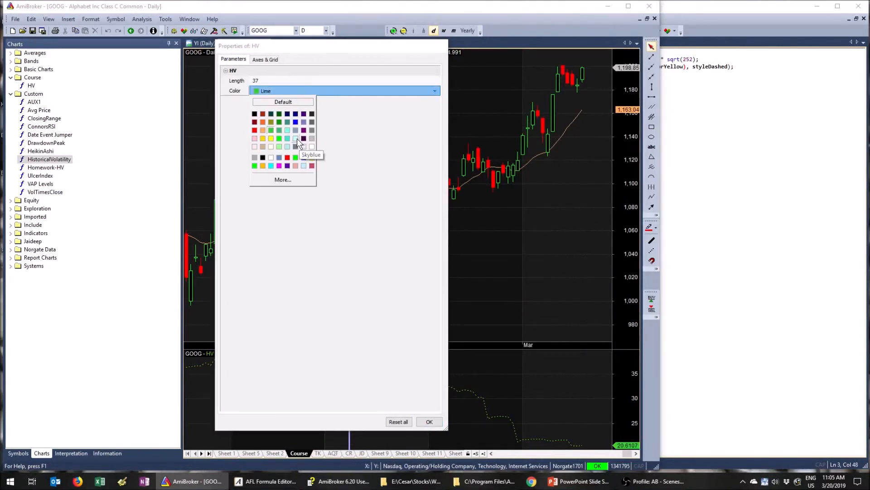
pyautogui.click(296, 138)
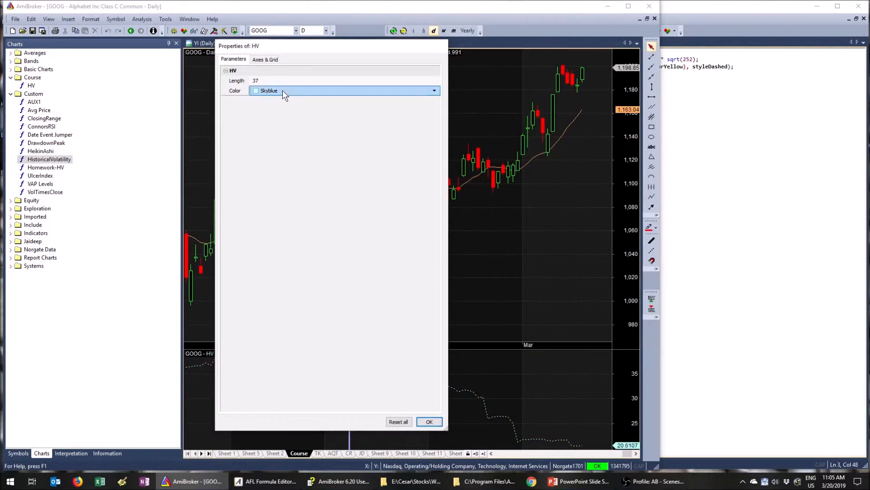
pyautogui.click(434, 91)
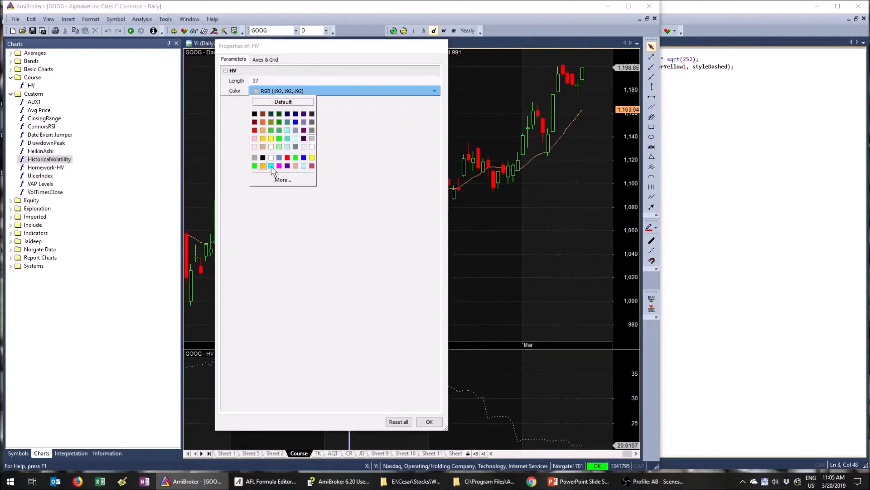
pyautogui.click(263, 165)
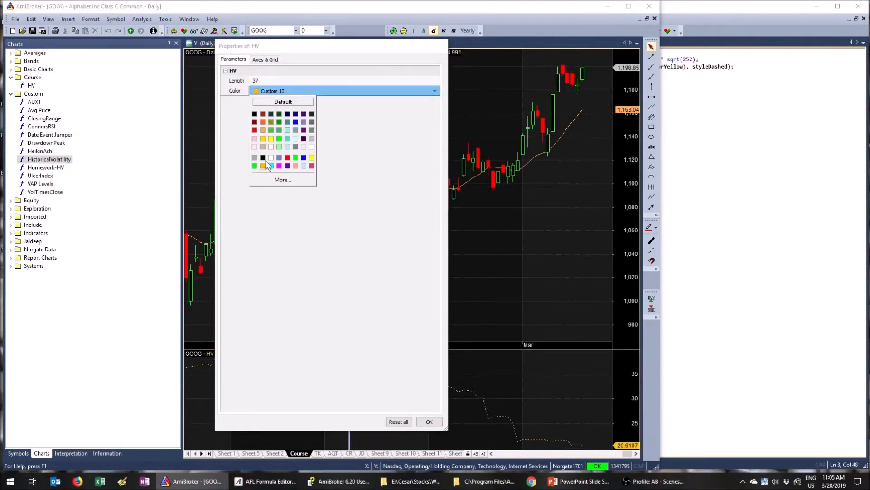
pyautogui.click(271, 165)
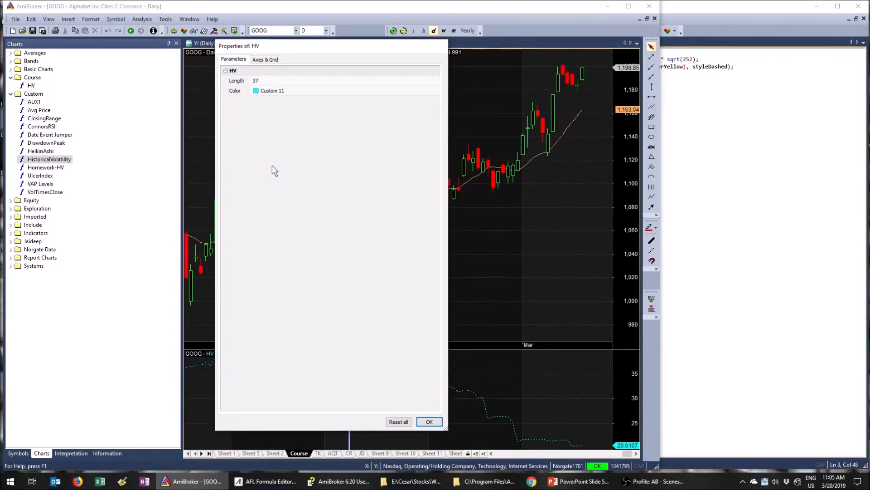
pyautogui.moveTo(307, 231)
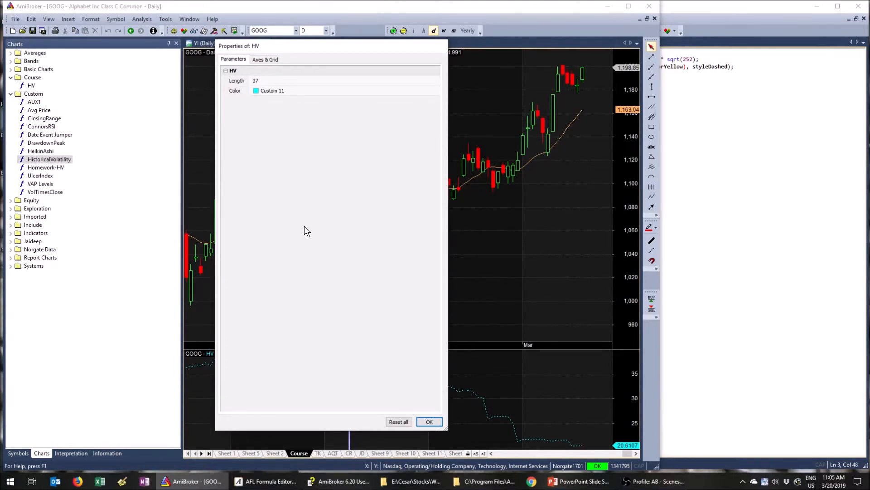
pyautogui.click(429, 422)
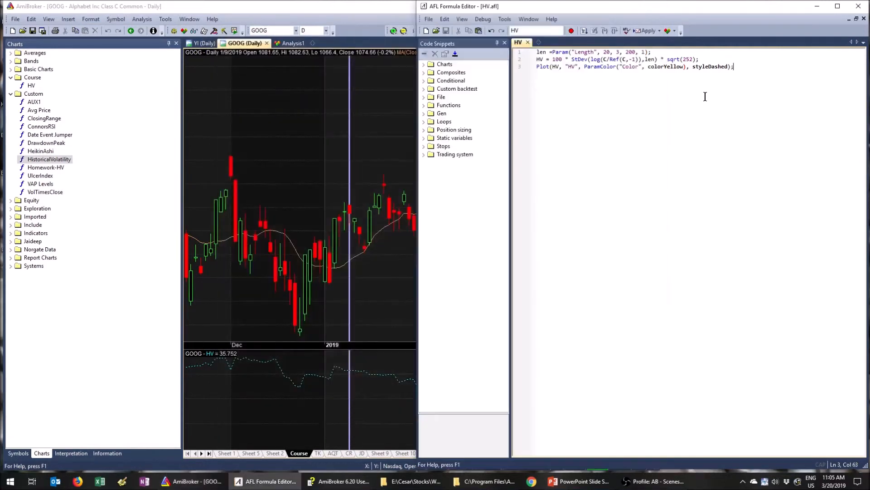
# Step: Start typing a ParamStyle parameter ahead of styleDashed in the Plot call
pyautogui.click(690, 66)
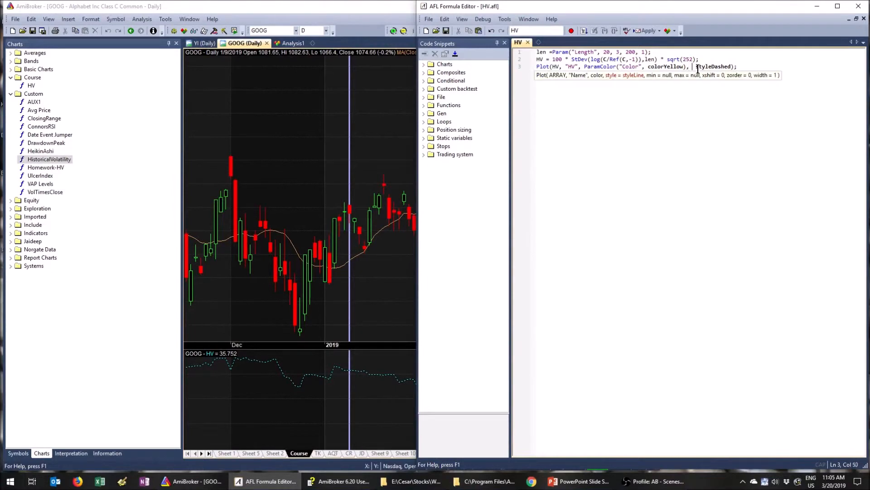
pyautogui.write('Param')
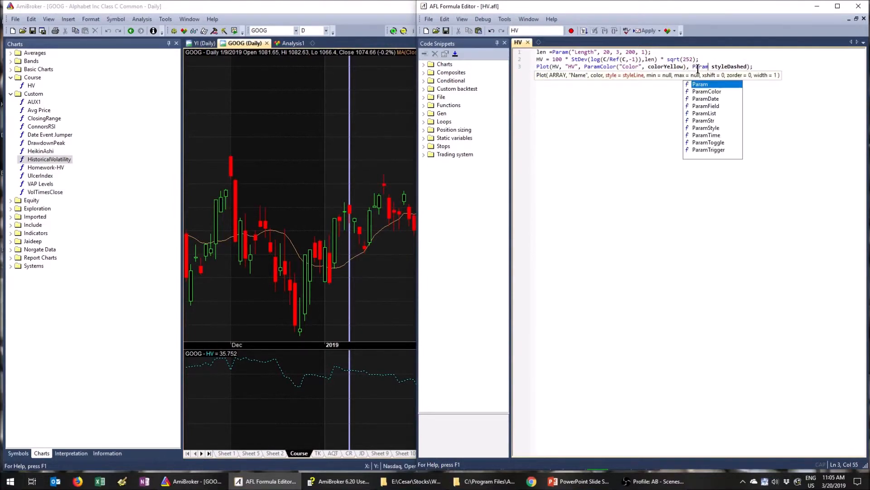
pyautogui.moveTo(729, 117)
pyautogui.write('Style("Style",')
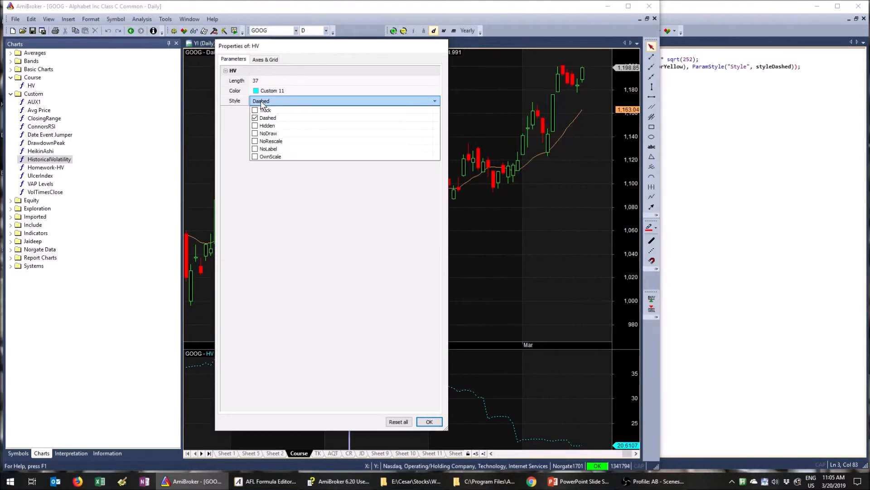
# Step: Try the Thick, Dashed and NoDraw style checkboxes, leave only Thick ticked, and confirm
pyautogui.click(265, 109)
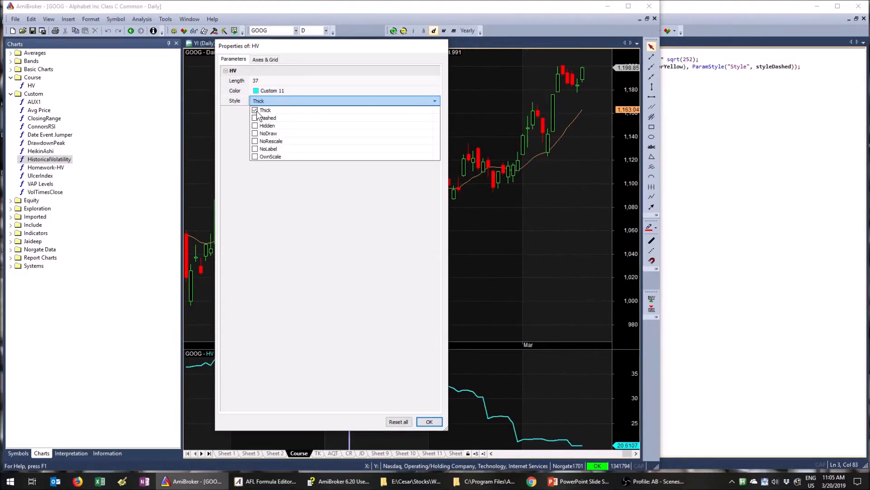
pyautogui.click(254, 118)
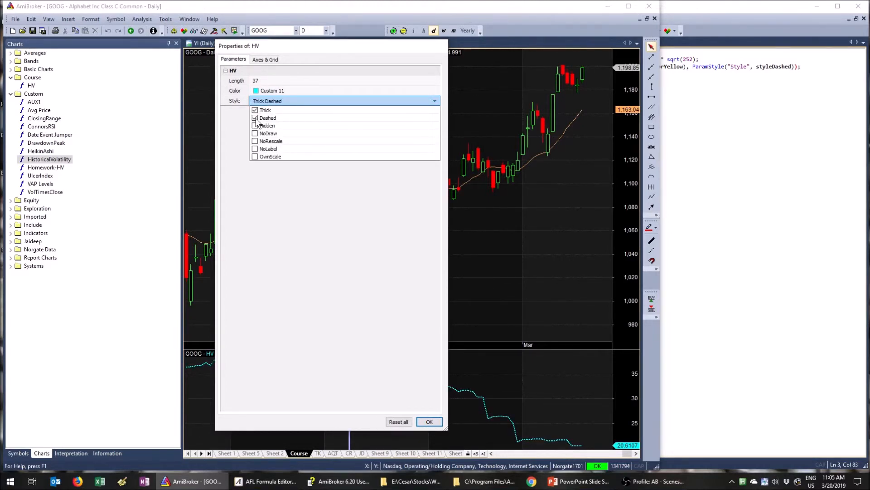
pyautogui.click(255, 117)
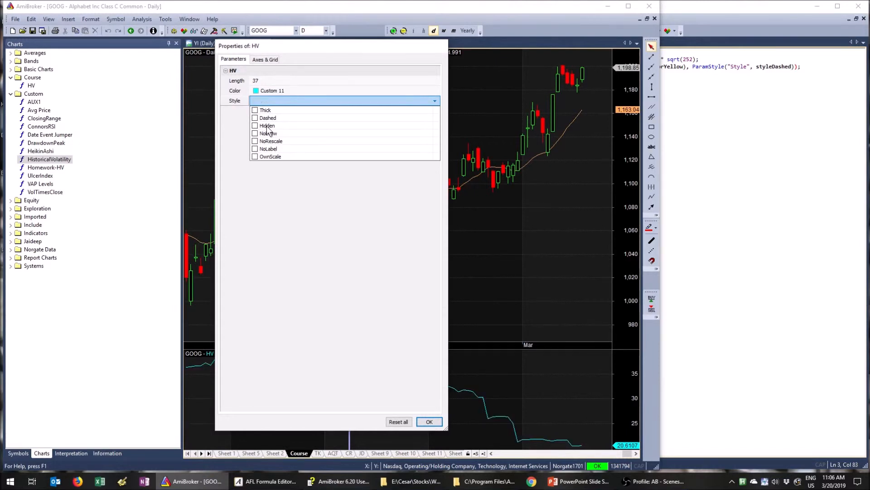
pyautogui.click(255, 133)
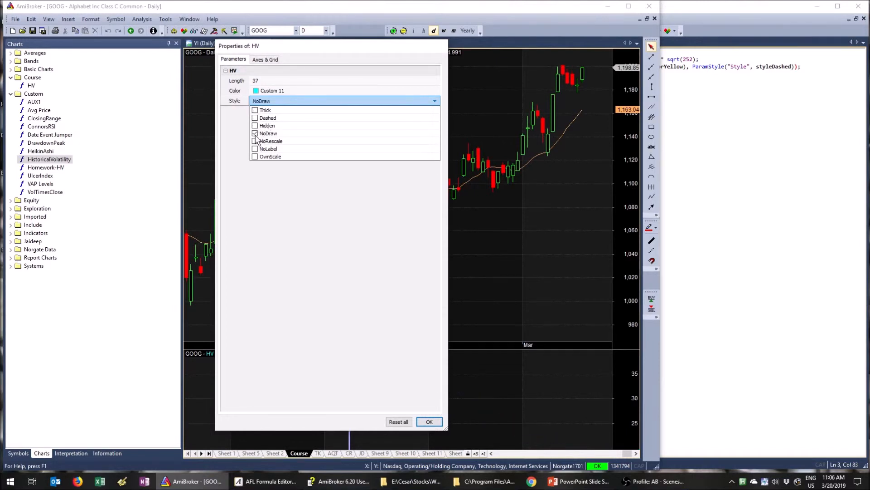
pyautogui.click(255, 133)
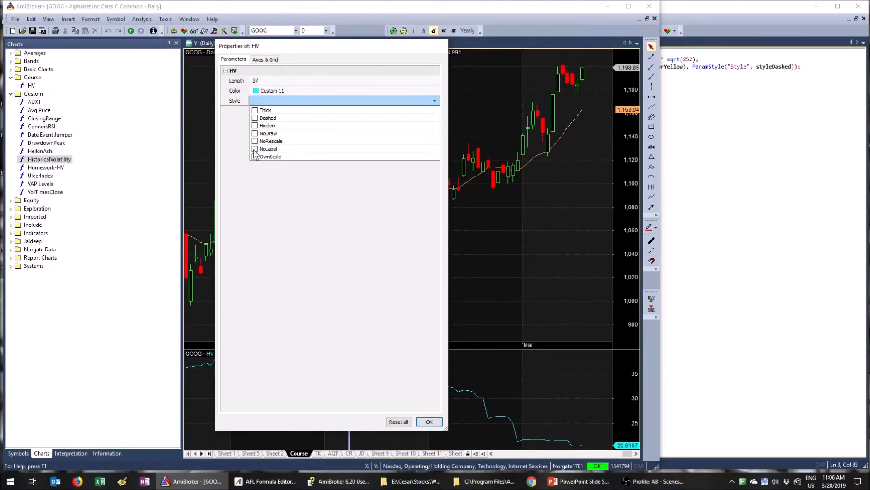
pyautogui.moveTo(259, 149)
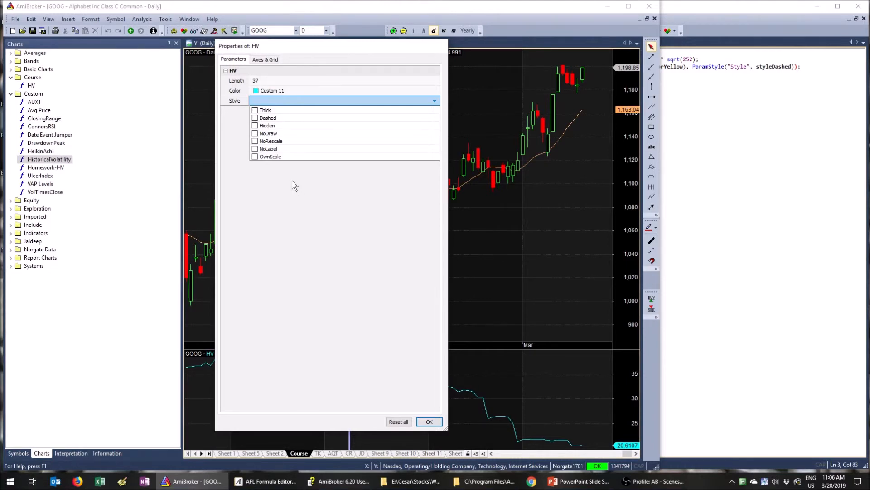
pyautogui.moveTo(340, 234)
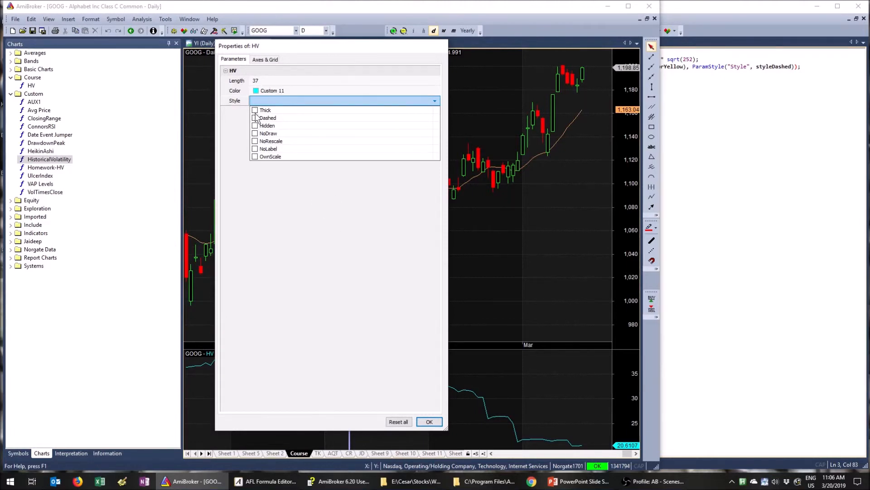
pyautogui.click(429, 422)
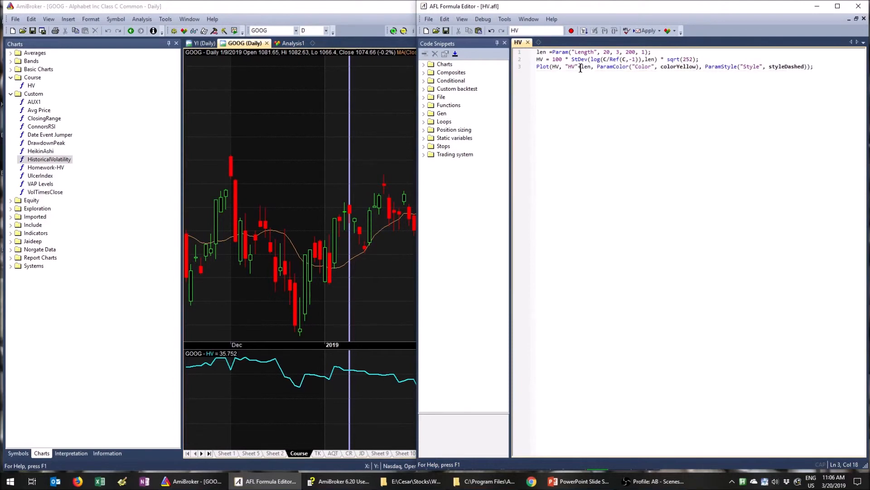
# Step: Change the Plot name to "HV(" + len + ")" so the pane title shows the length
pyautogui.write('+len')
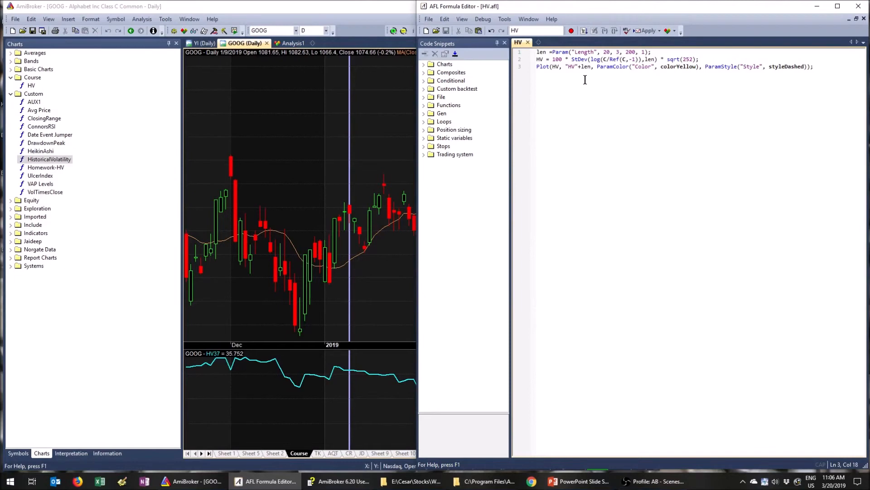
pyautogui.click(634, 78)
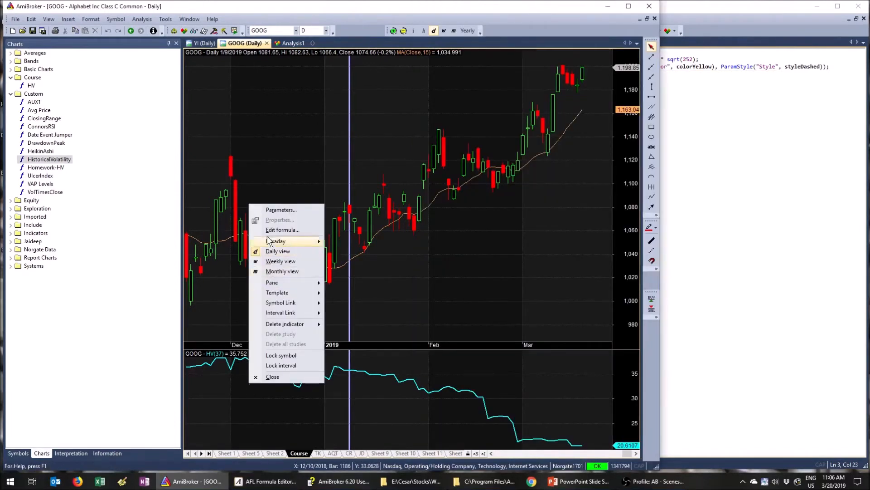
# Step: Set the HV indicator's Length parameter to 100 so the pane reads HV(100)
pyautogui.click(279, 220)
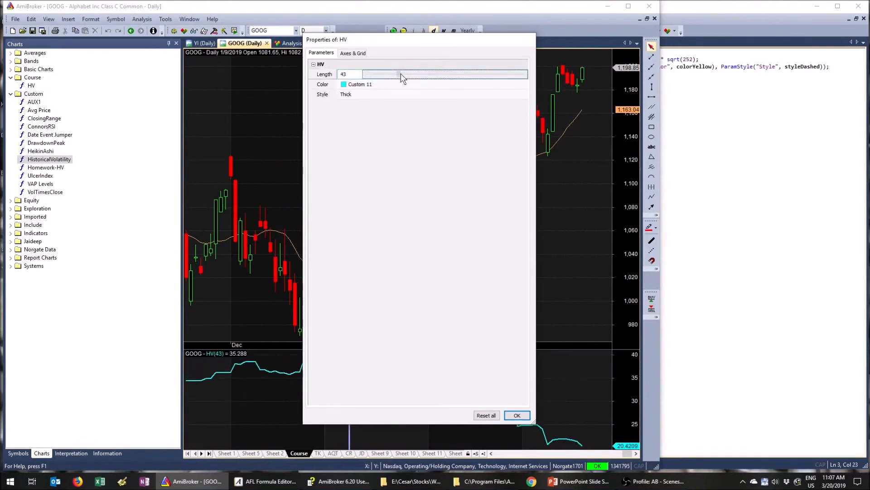
pyautogui.moveTo(400, 73); pyautogui.dragTo(417, 73)
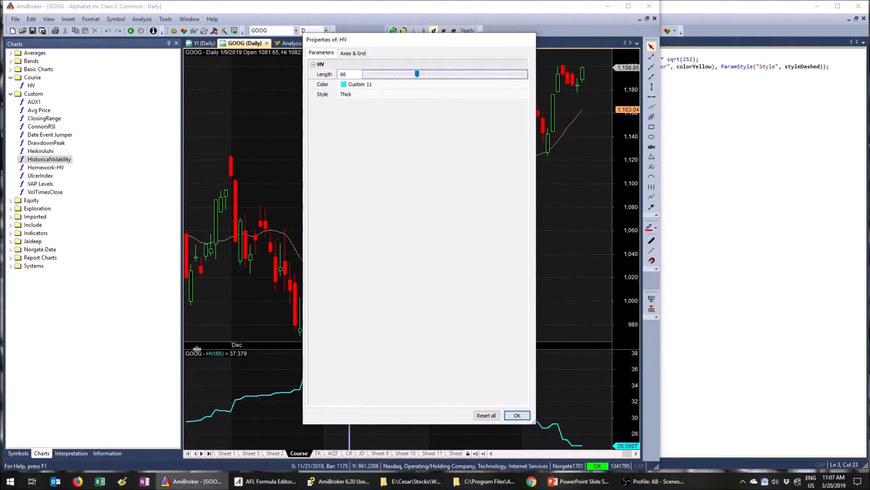
pyautogui.moveTo(375, 179)
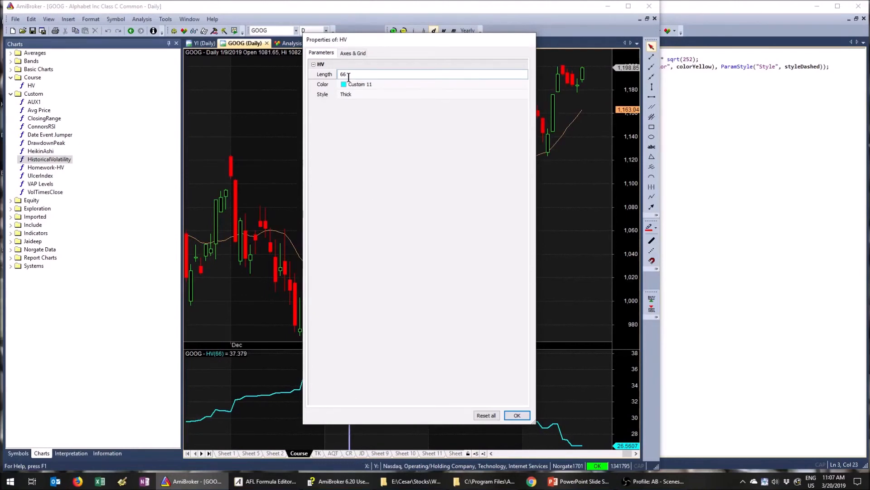
pyautogui.write('100')
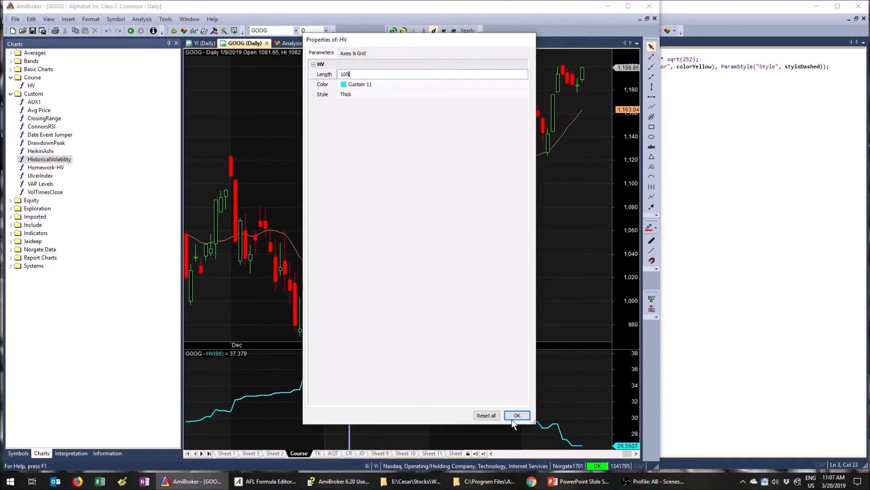
pyautogui.click(517, 415)
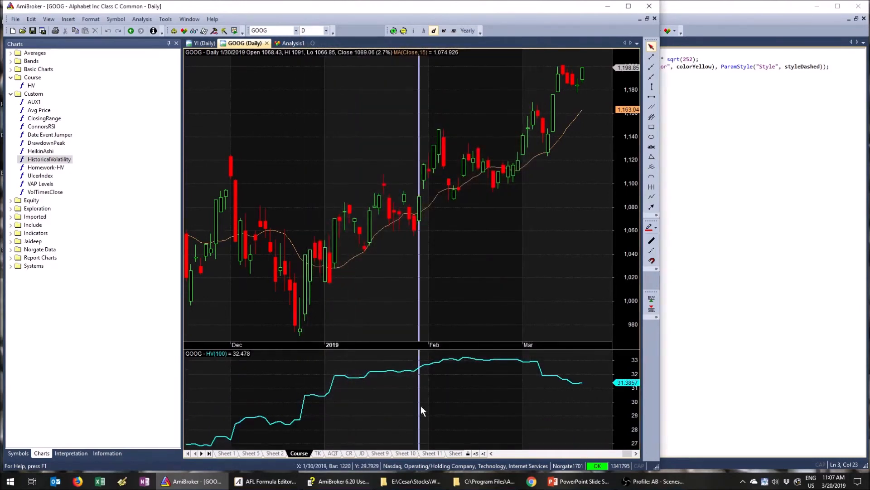
pyautogui.moveTo(530, 410)
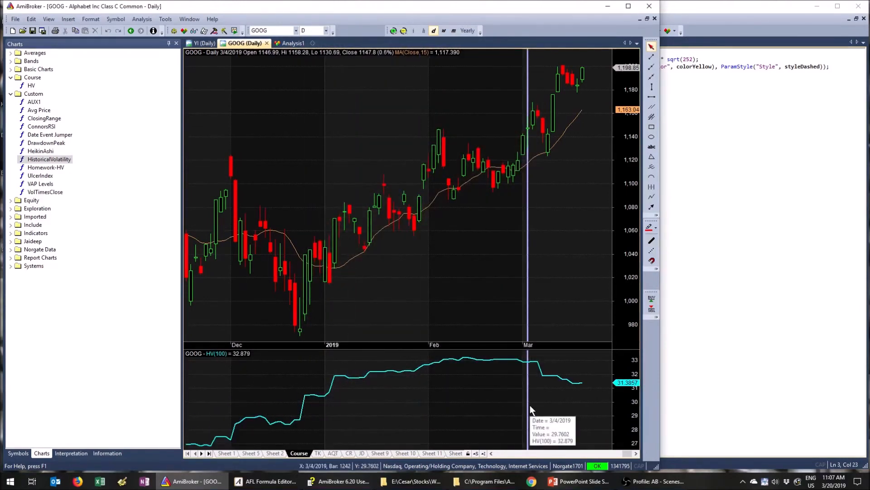